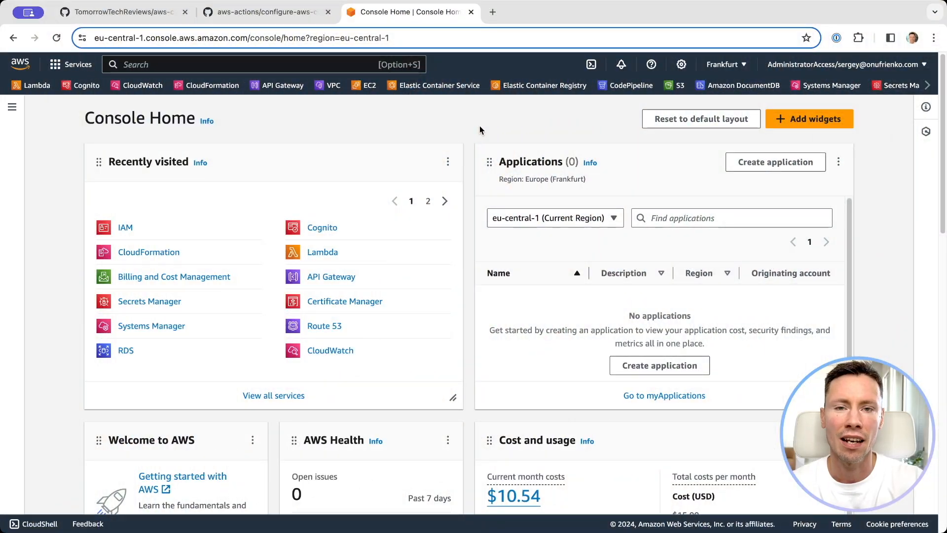
pyautogui.moveTo(322, 168)
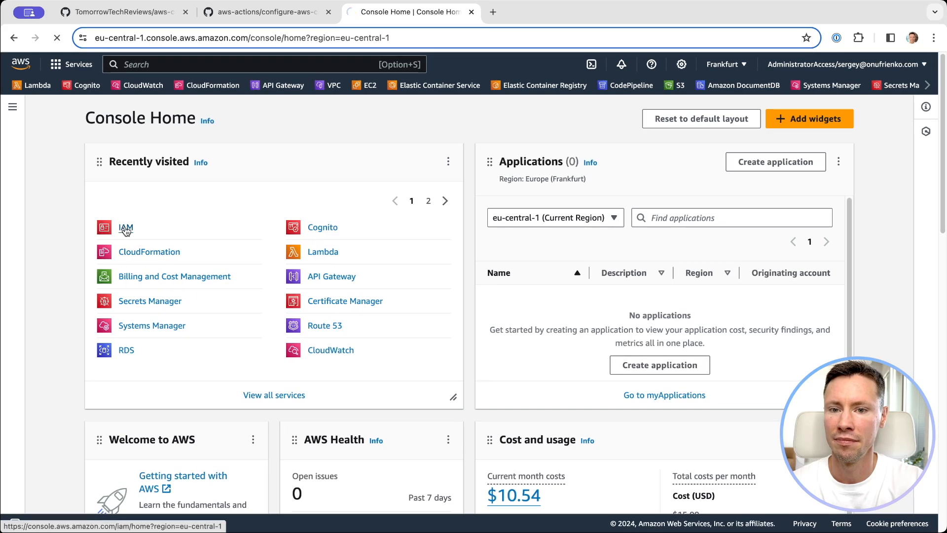
# Step: Go to the IAM dashboard from Recently visited on Console Home
pyautogui.click(125, 227)
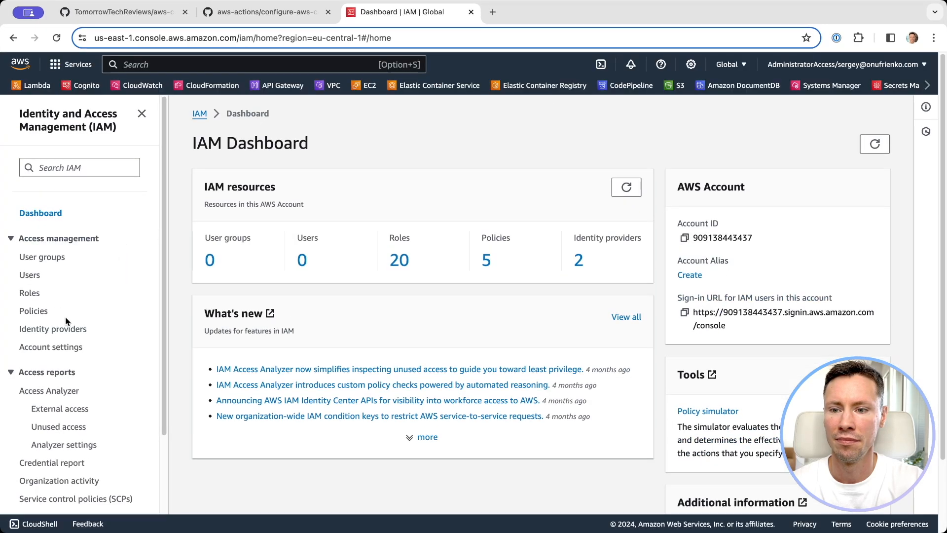
# Step: Add OpenID Connect provider token.actions.githubusercontent.com with its thumbprint fetched and audience filled in
pyautogui.click(52, 328)
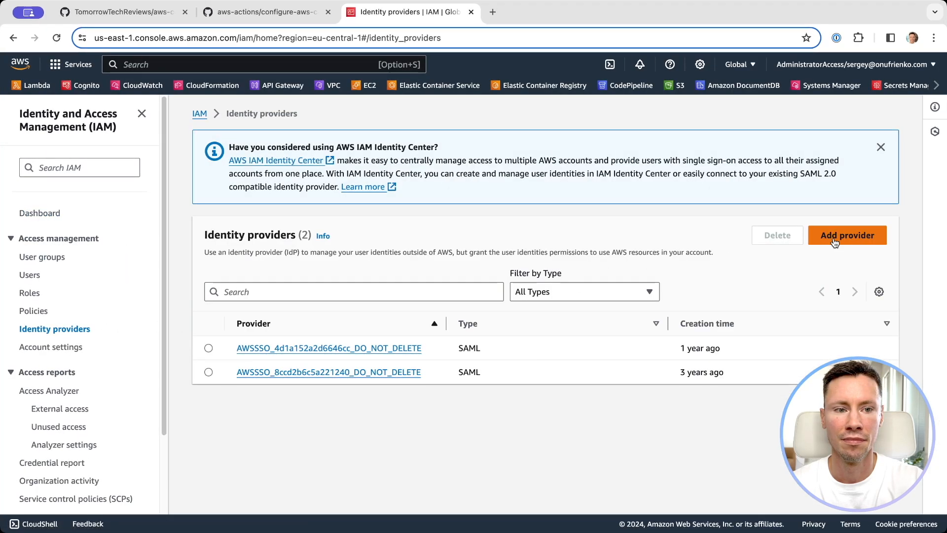
pyautogui.click(846, 234)
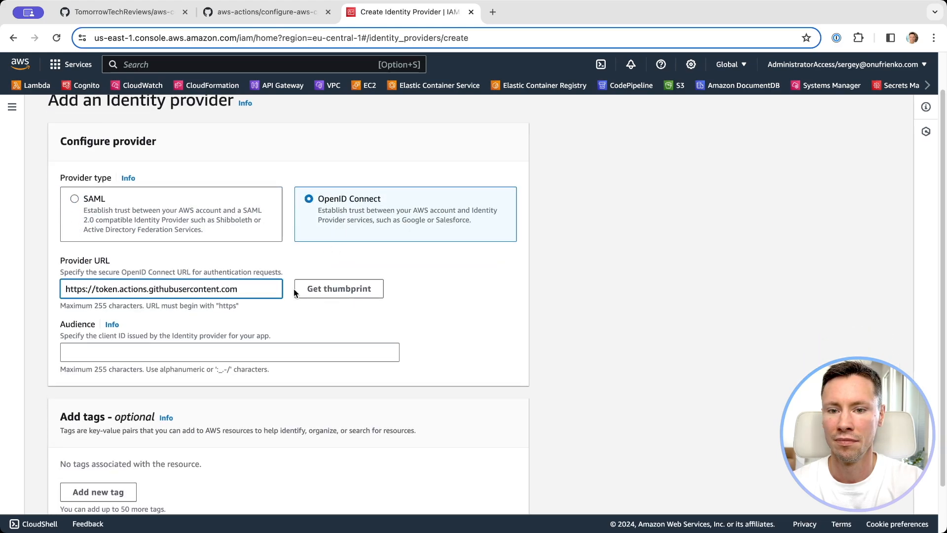
pyautogui.click(337, 288)
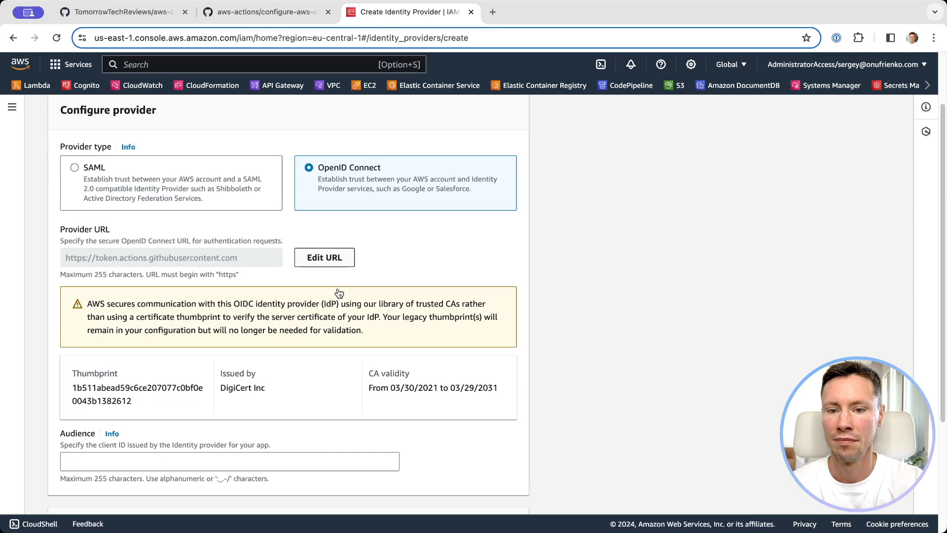
pyautogui.scroll(-3)
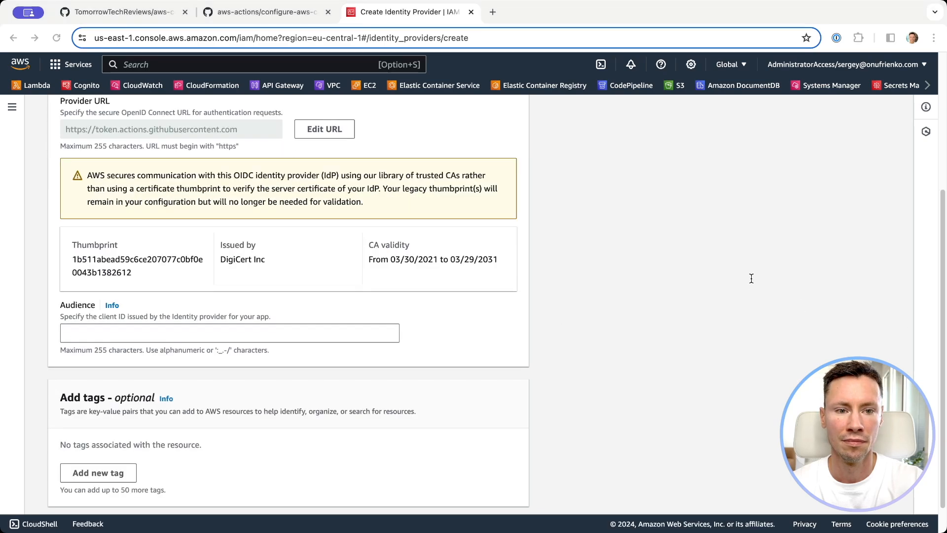
pyautogui.click(230, 333)
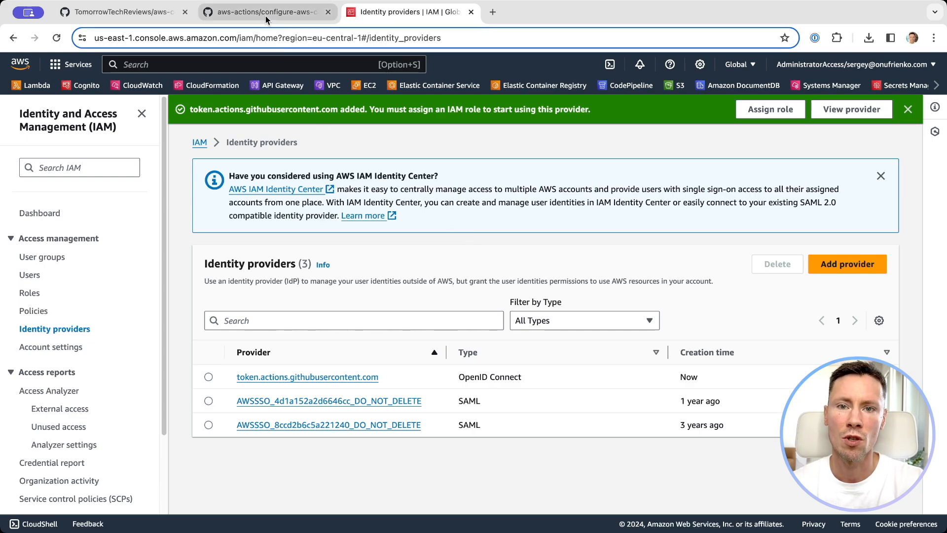
# Step: Find the README's CloudFormation trust template in configure-aws-credentials, then go to CloudFormation Stacks
pyautogui.click(265, 12)
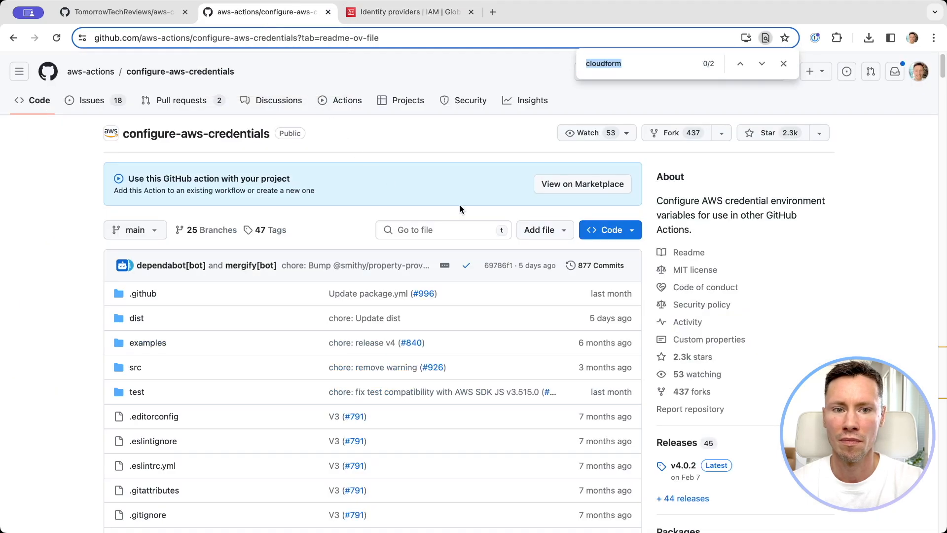
pyautogui.click(761, 63)
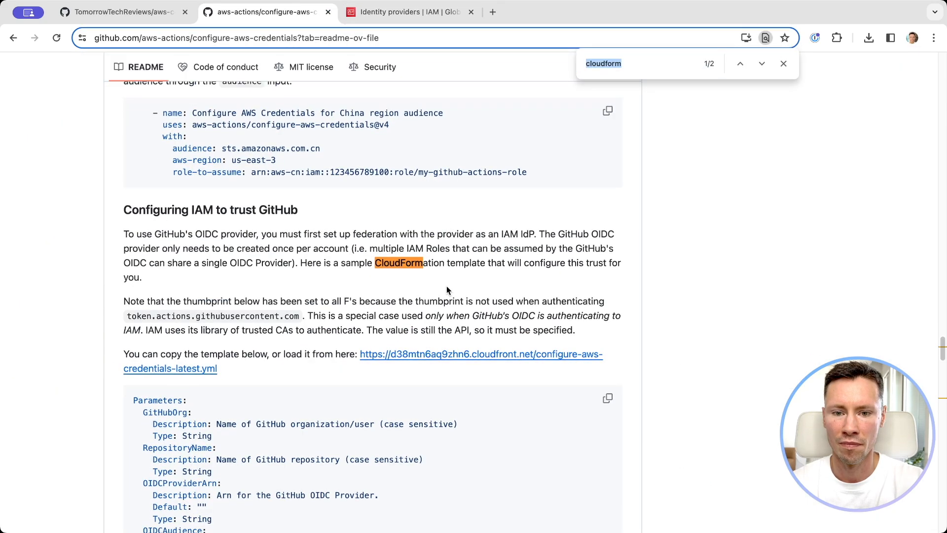
pyautogui.click(783, 63)
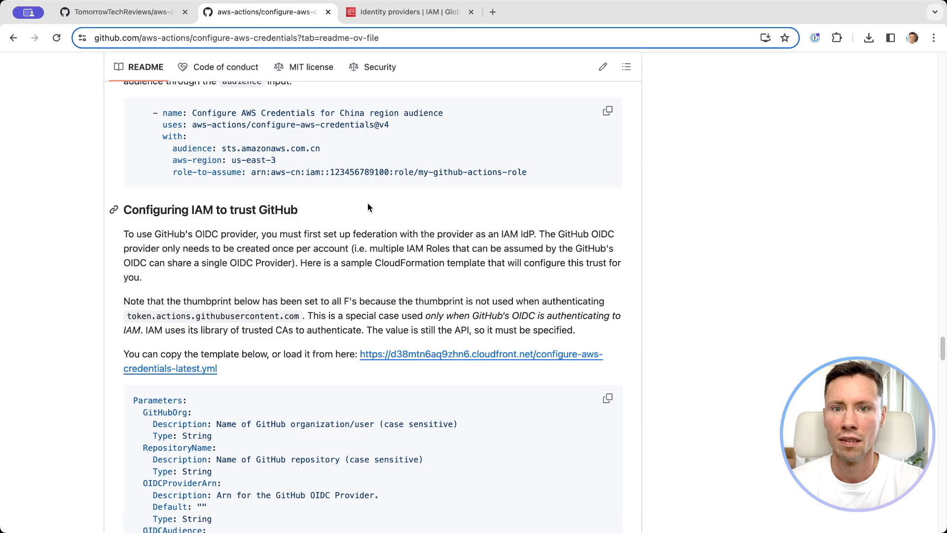
pyautogui.click(410, 12)
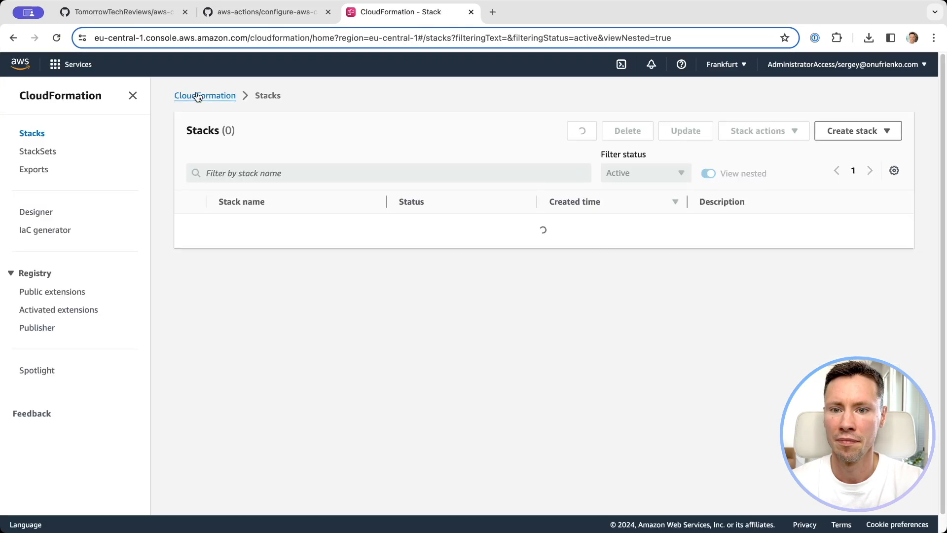
# Step: Create a stack with new resources from the ready GitHub trust template and proceed to stack details
pyautogui.click(853, 149)
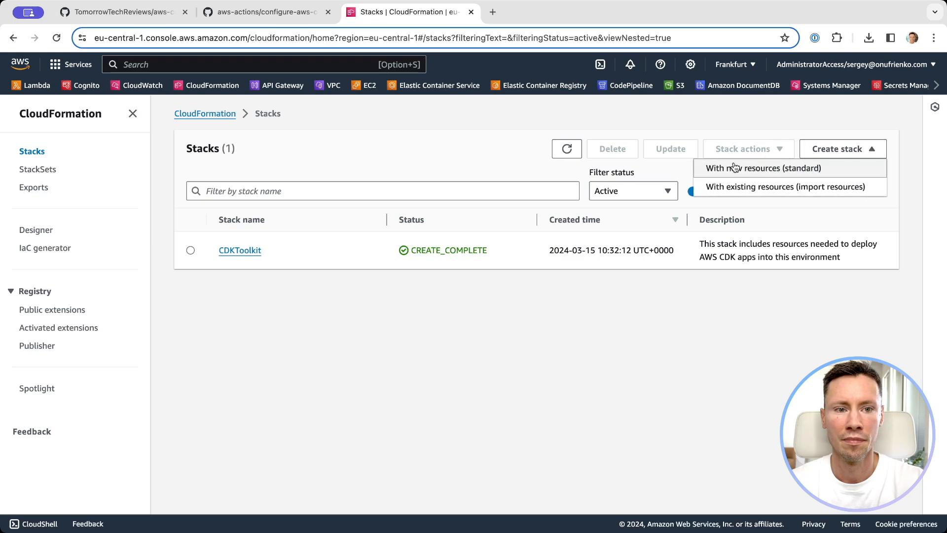
pyautogui.click(762, 168)
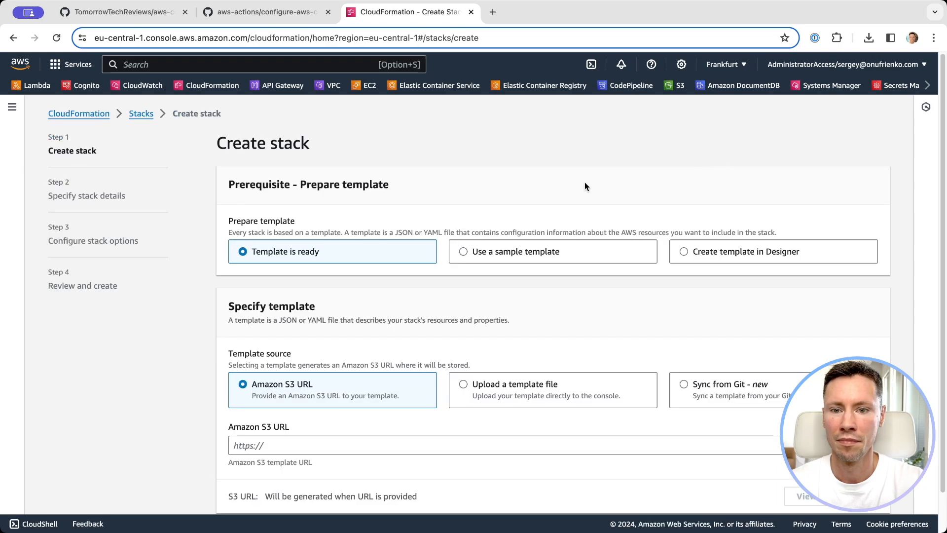
pyautogui.scroll(-3)
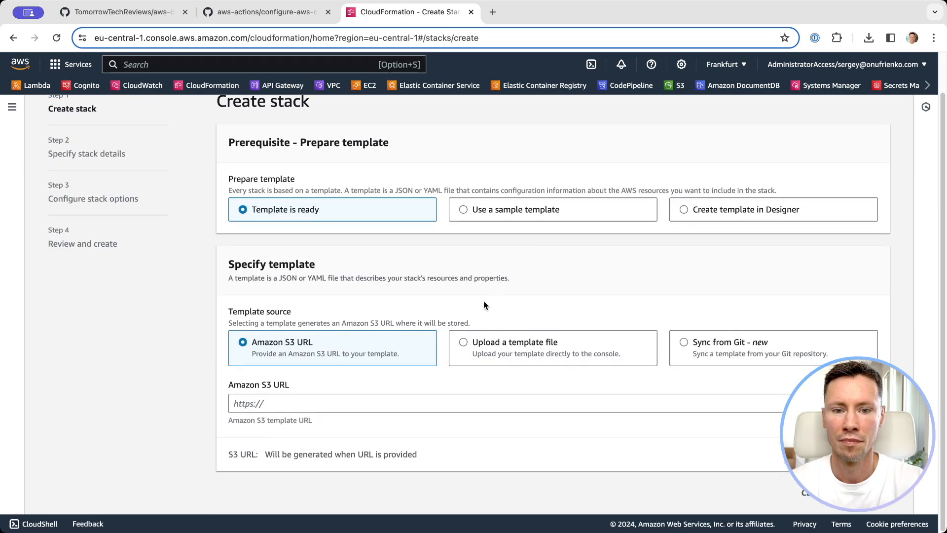
pyautogui.click(463, 342)
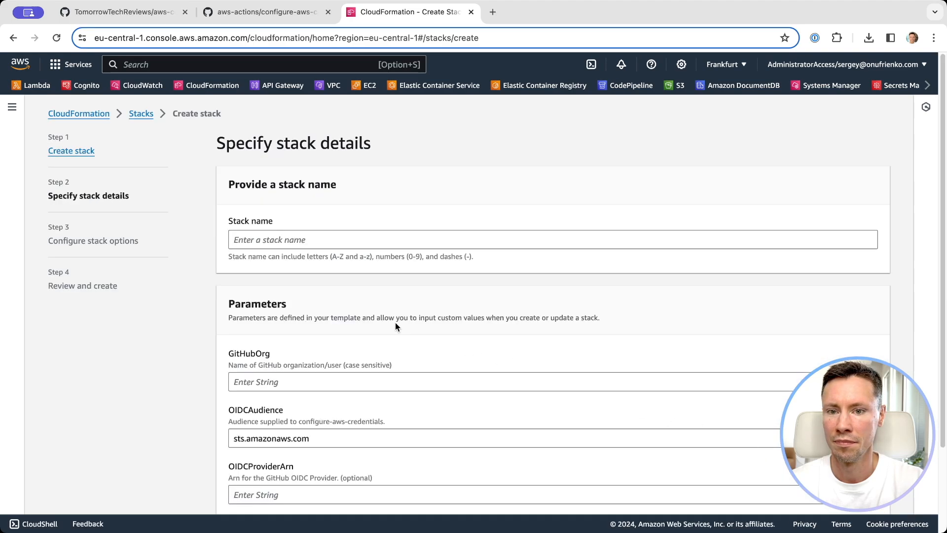
# Step: Name the stack GitHubAccess, set GitHubOrg TomorrowTechReviews and RepositoryName aws-cdk-ts from the GitHub repo
pyautogui.write('GitHubAccess')
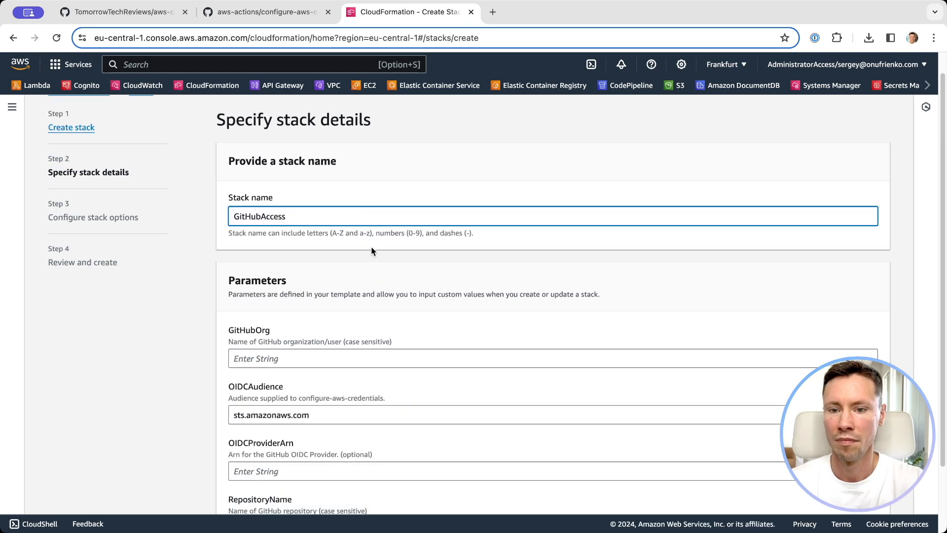
pyautogui.scroll(-3)
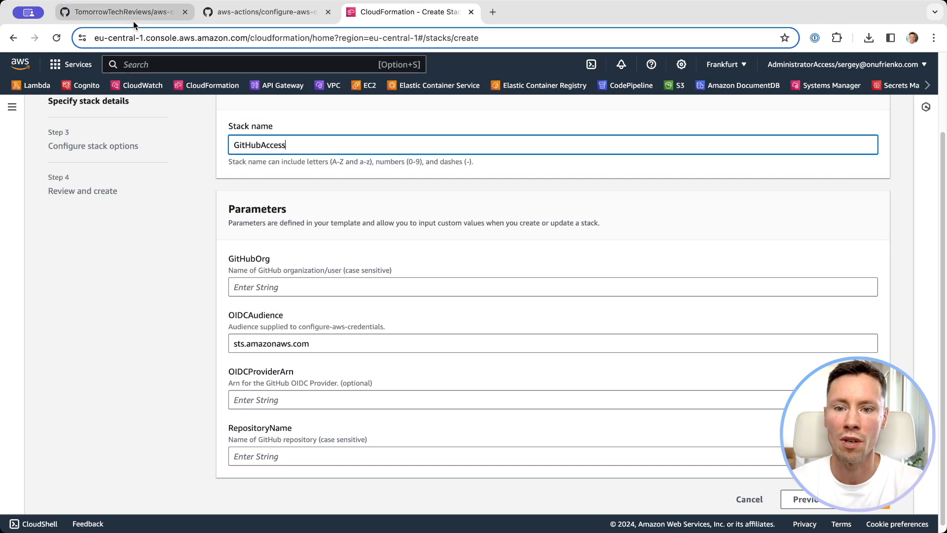
pyautogui.click(120, 11)
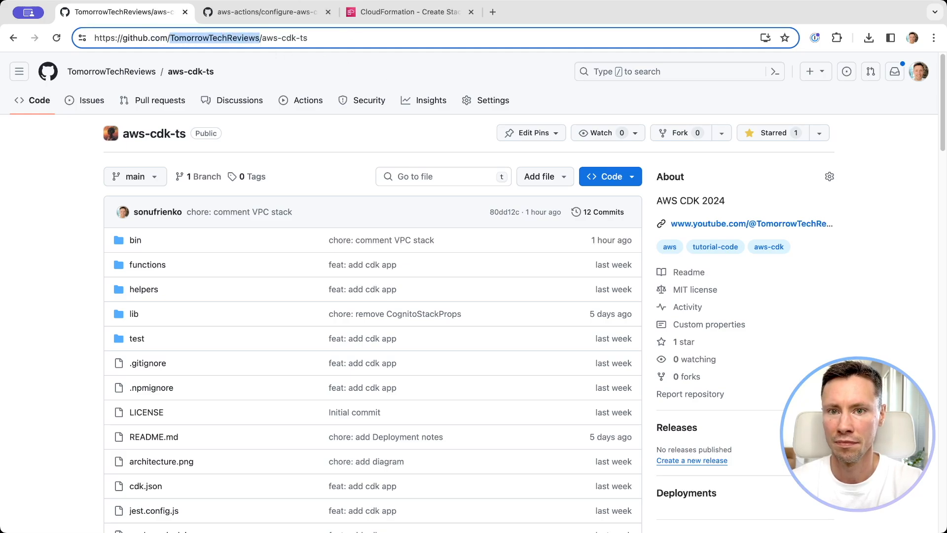
pyautogui.click(264, 12)
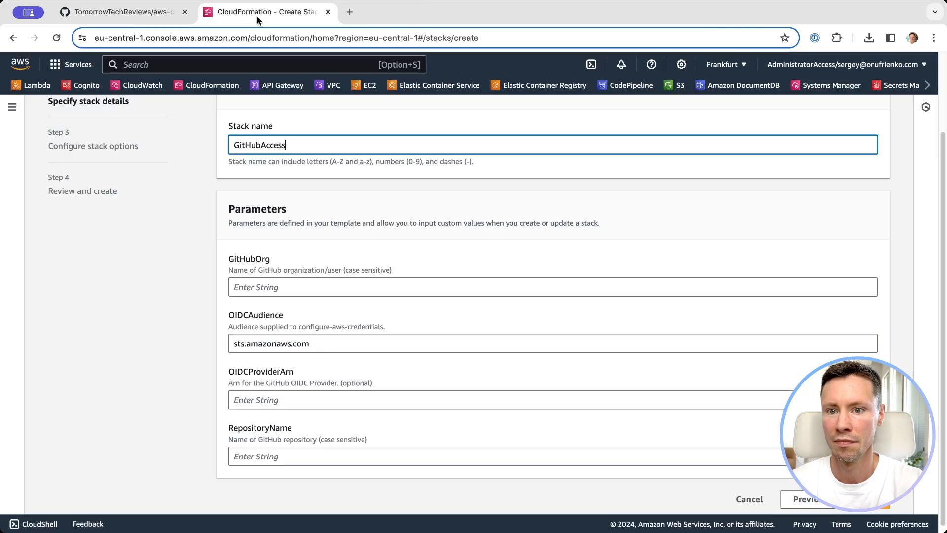
pyautogui.write('TomorrowTechReviews')
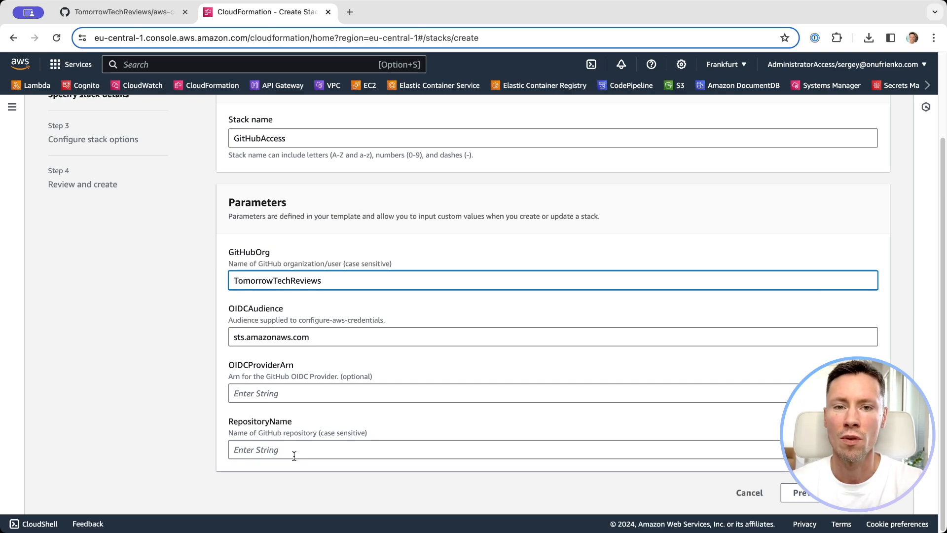
pyautogui.moveTo(125, 12)
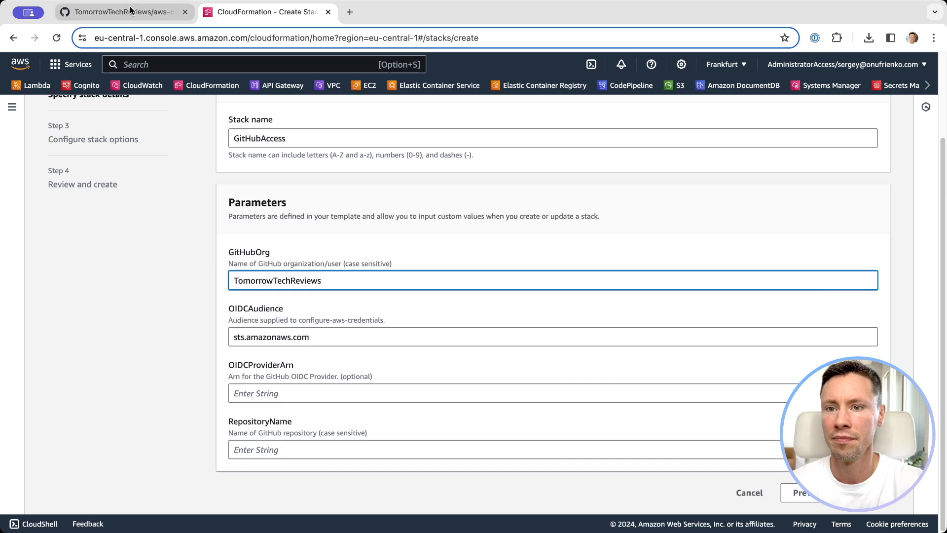
pyautogui.click(120, 12)
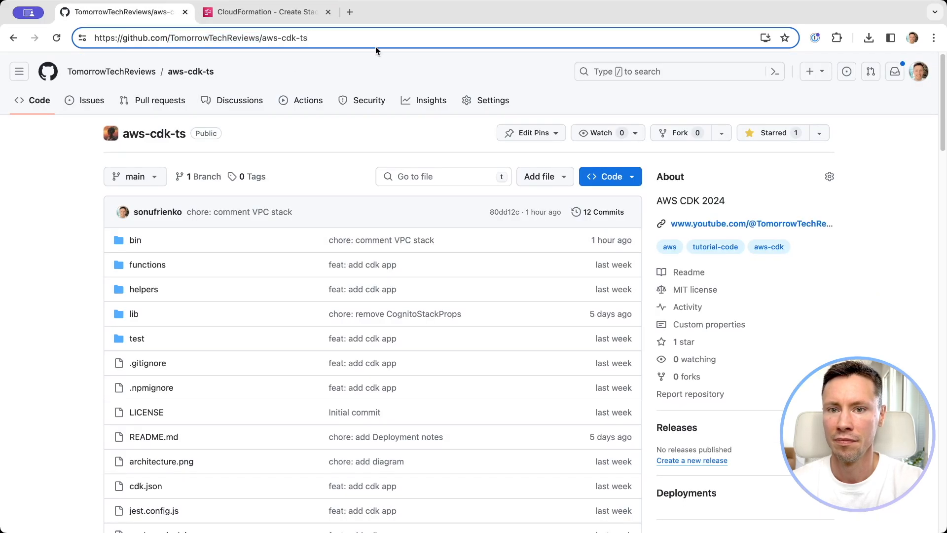
pyautogui.click(266, 12)
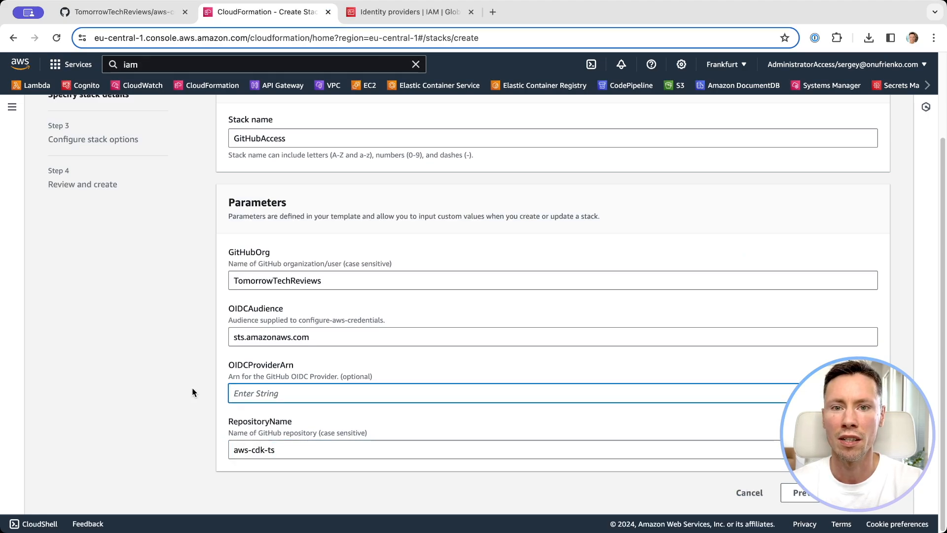
pyautogui.write('arn:aws:iam::<ACCOUNT>:oidc-provider/<Idp>')
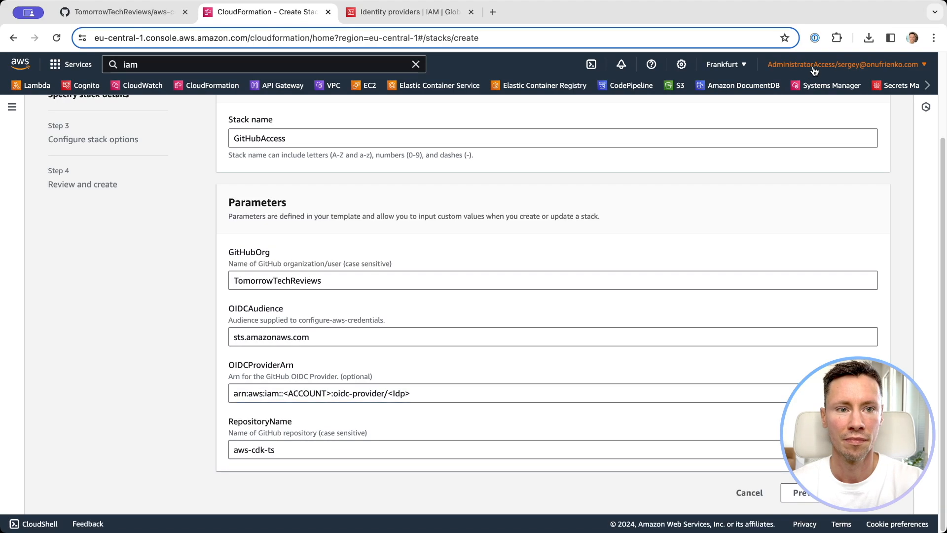
pyautogui.click(844, 65)
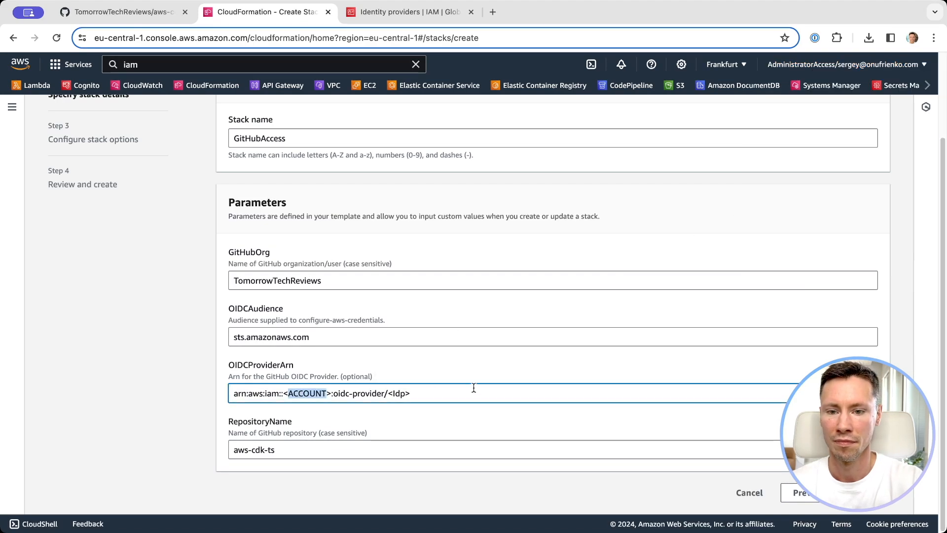
pyautogui.write('909138443437')
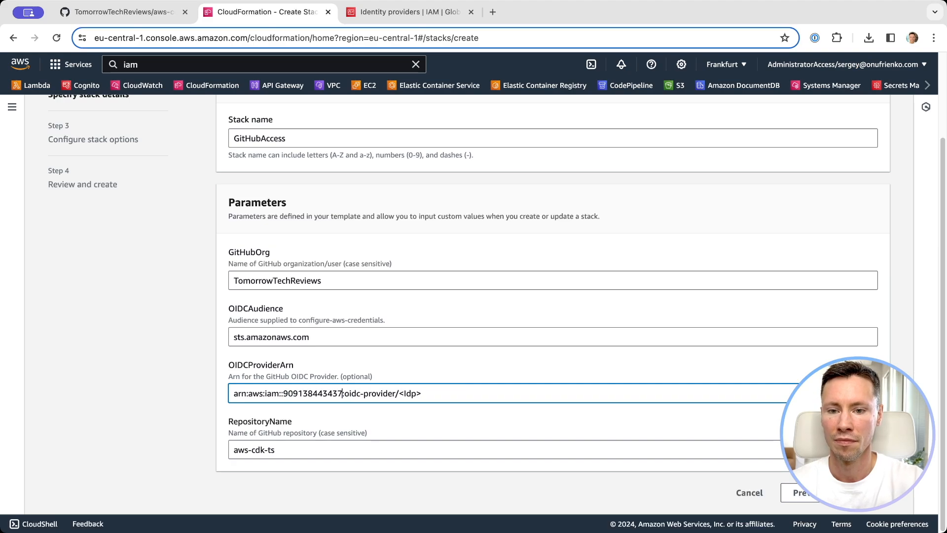
pyautogui.click(407, 12)
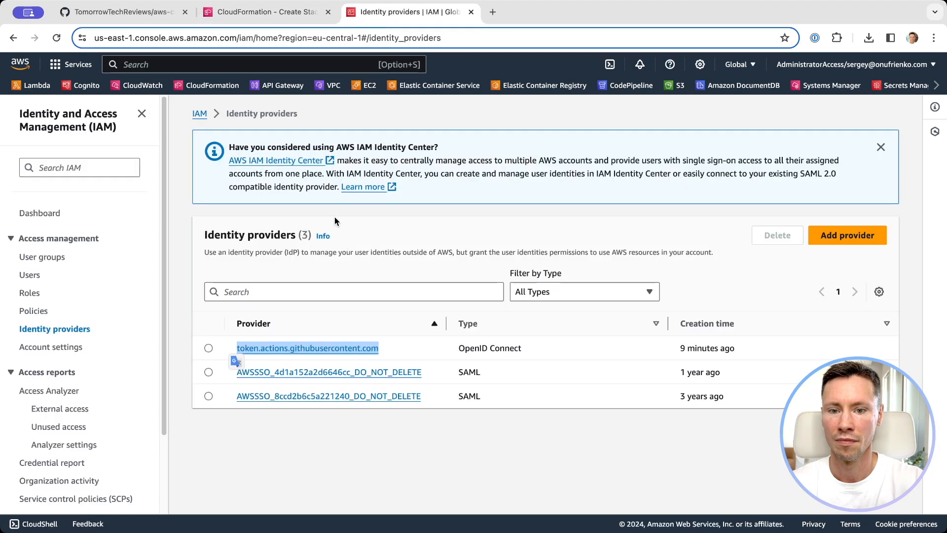
pyautogui.moveTo(88, 336)
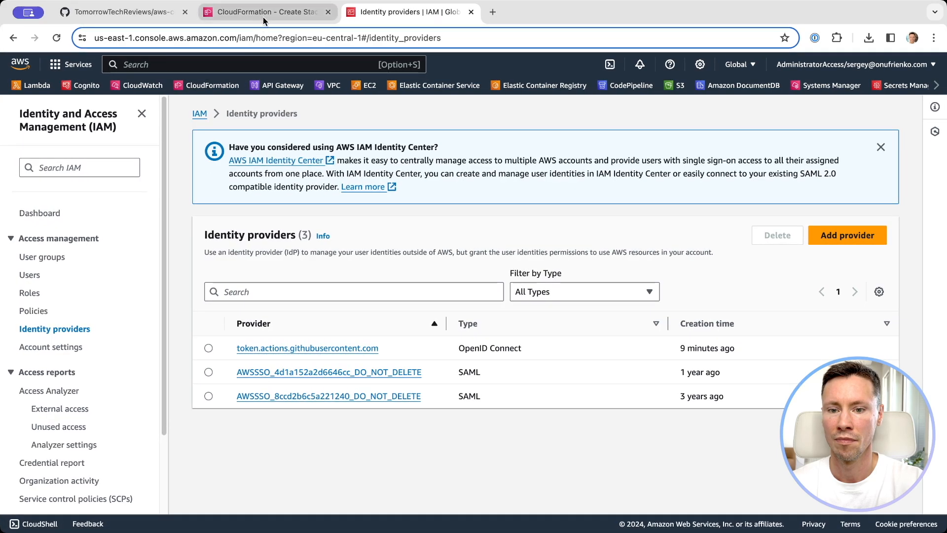
pyautogui.click(259, 12)
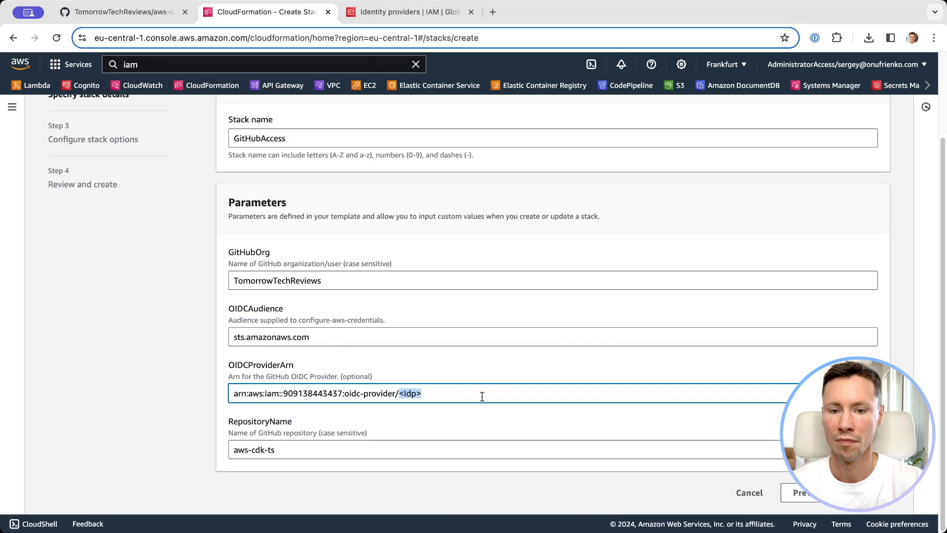
pyautogui.write('token.actions.githubusercontent.com')
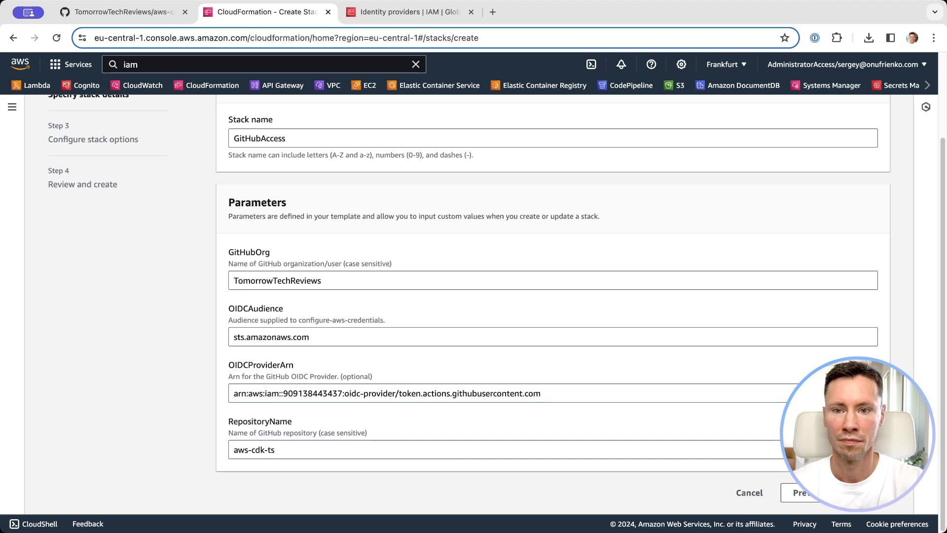
# Step: Review the stack, acknowledge IAM resource creation and submit GitHubAccess to CREATE_COMPLETE
pyautogui.scroll(-3)
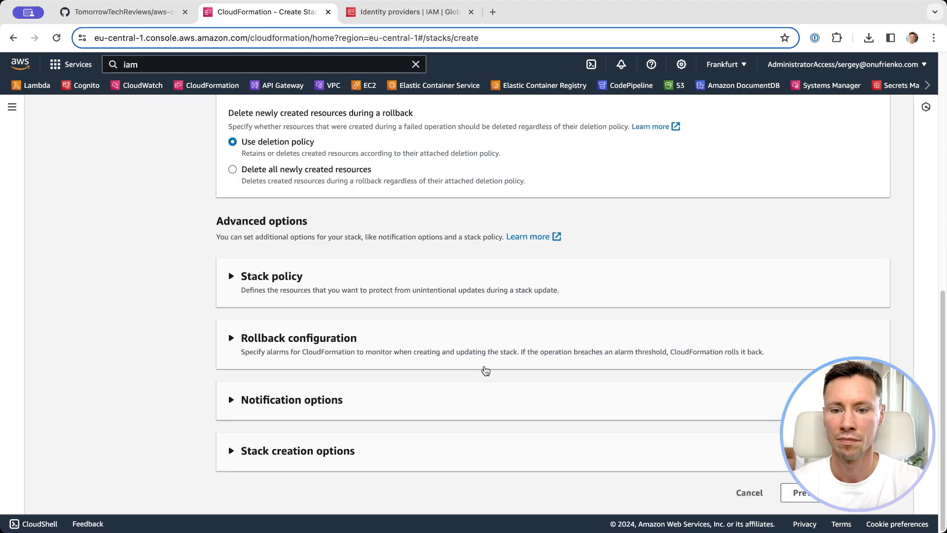
pyautogui.click(800, 492)
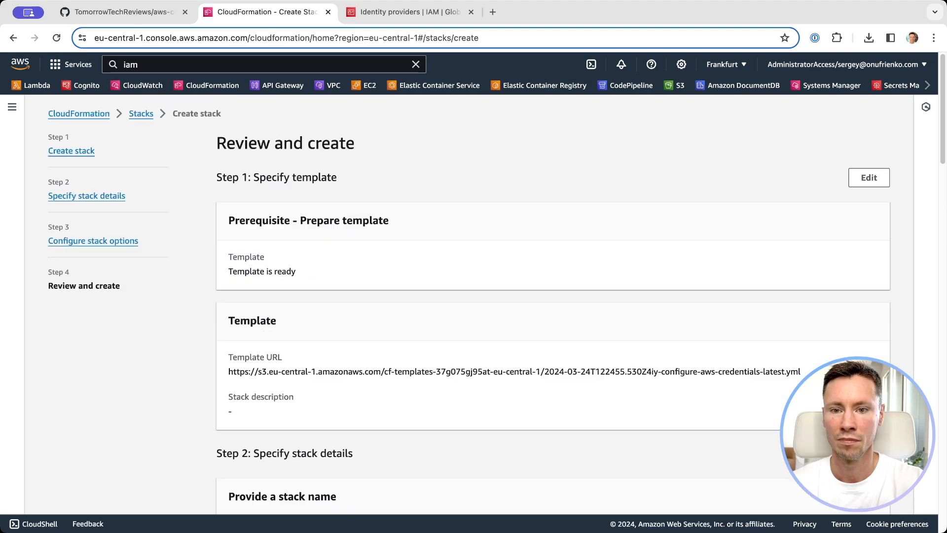
pyautogui.scroll(-3)
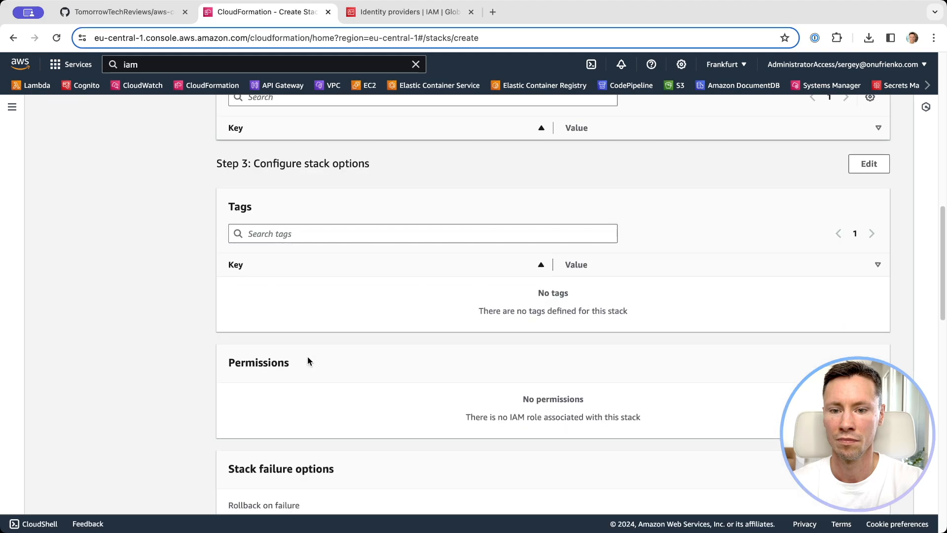
pyautogui.scroll(-3)
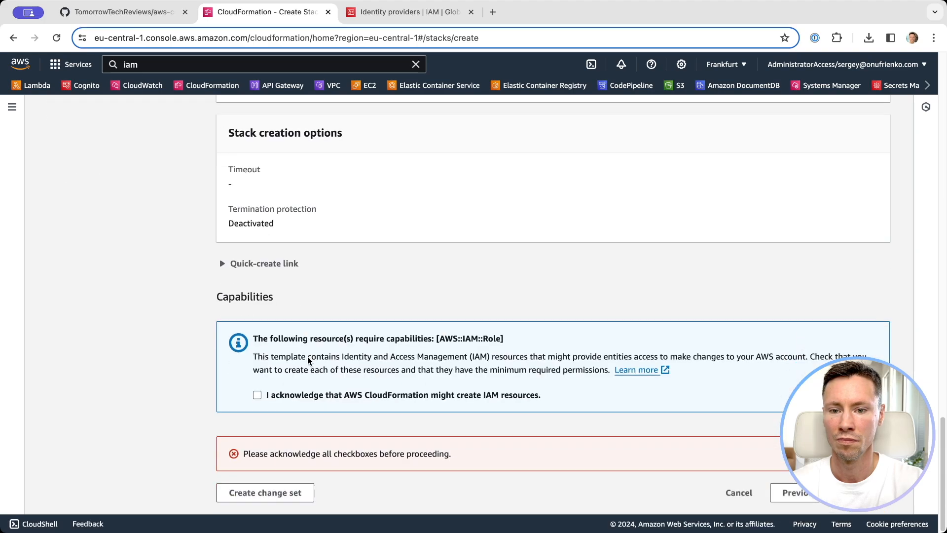
pyautogui.click(257, 394)
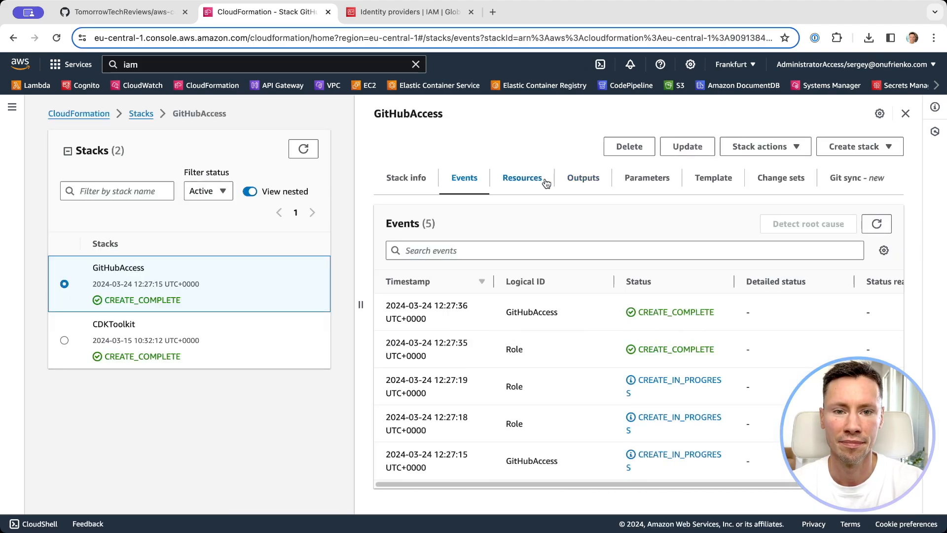
# Step: From the stack's Resources, go to the created role GitHubAccess-Role-EU5TR7oGwGMa
pyautogui.click(522, 177)
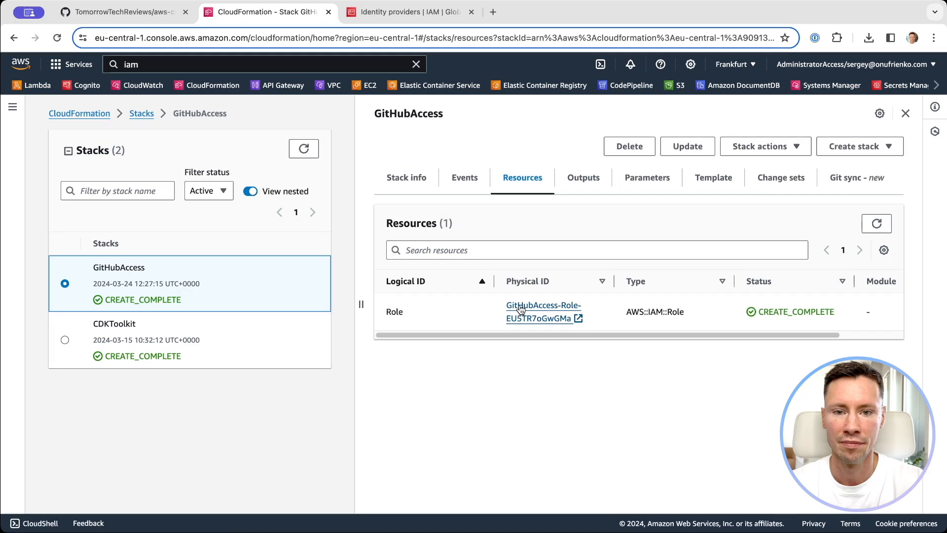
pyautogui.click(543, 305)
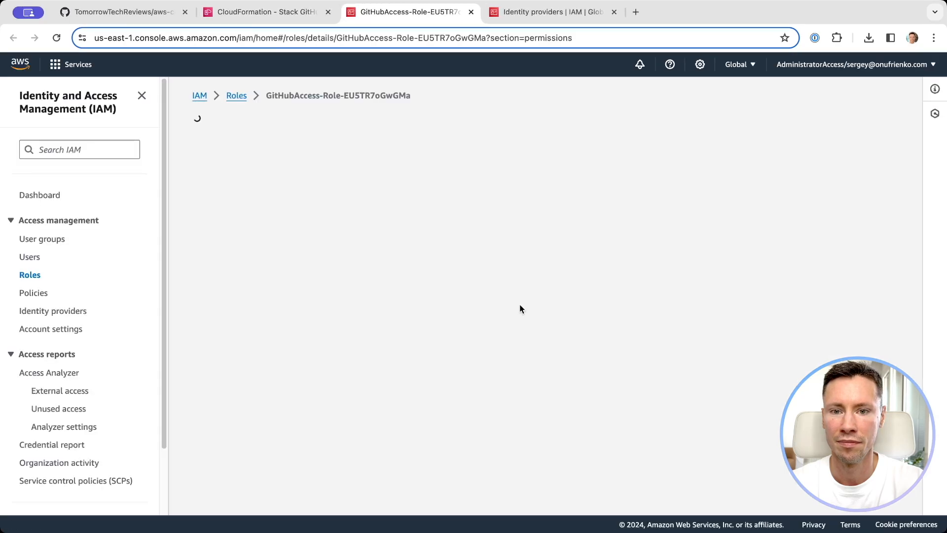
# Step: Review the trust policy limited to TomorrowTechReviews/aws-cdk-ts, then show the empty Permissions list
pyautogui.click(314, 185)
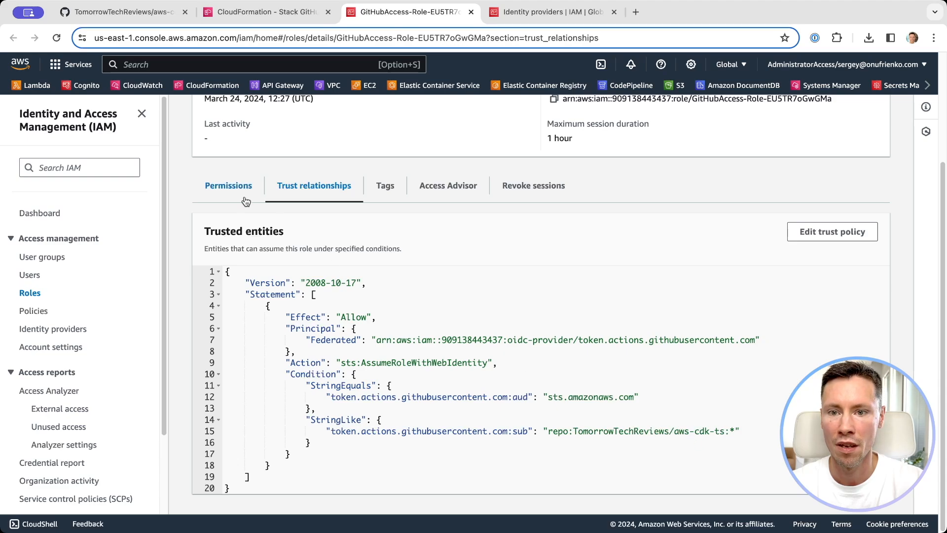
pyautogui.click(228, 186)
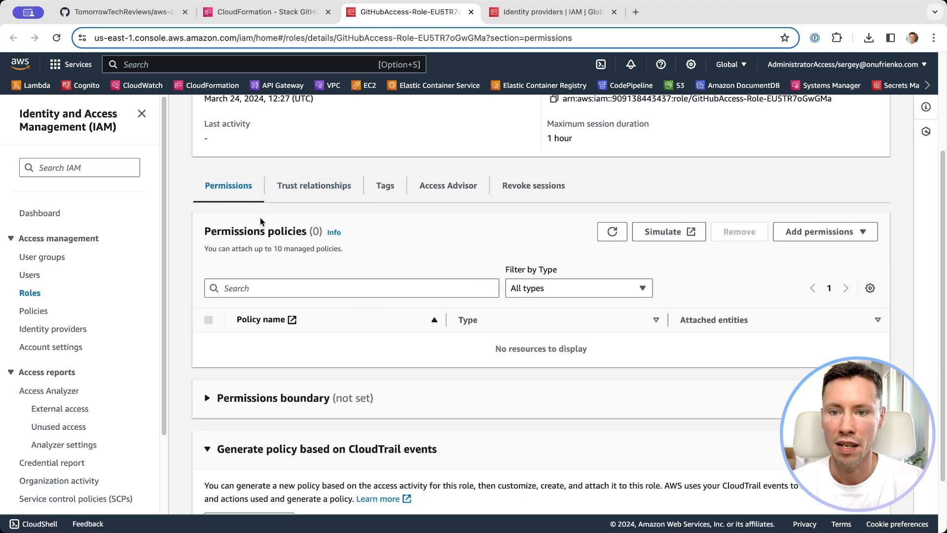
pyautogui.moveTo(572, 225)
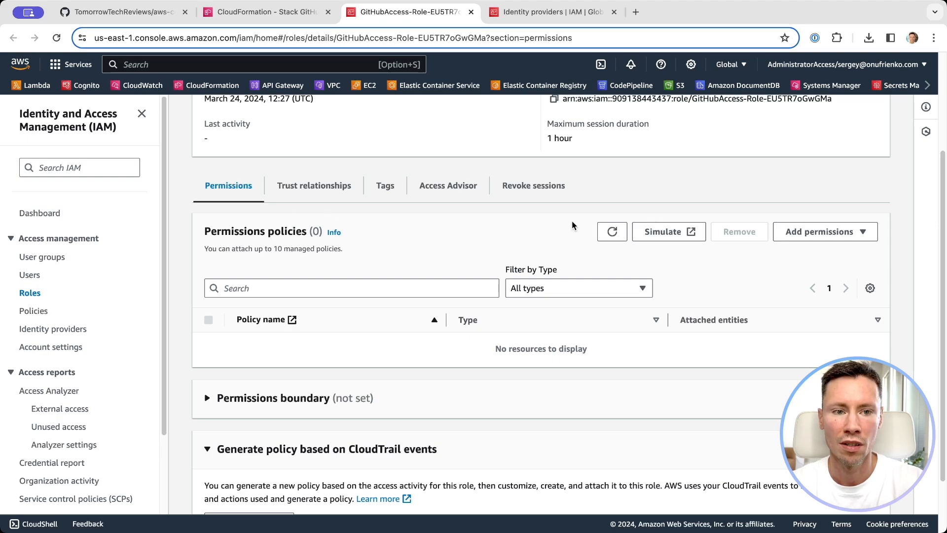
# Step: Attach the AdministratorAccess managed policy to GitHubAccess-Role
pyautogui.click(820, 231)
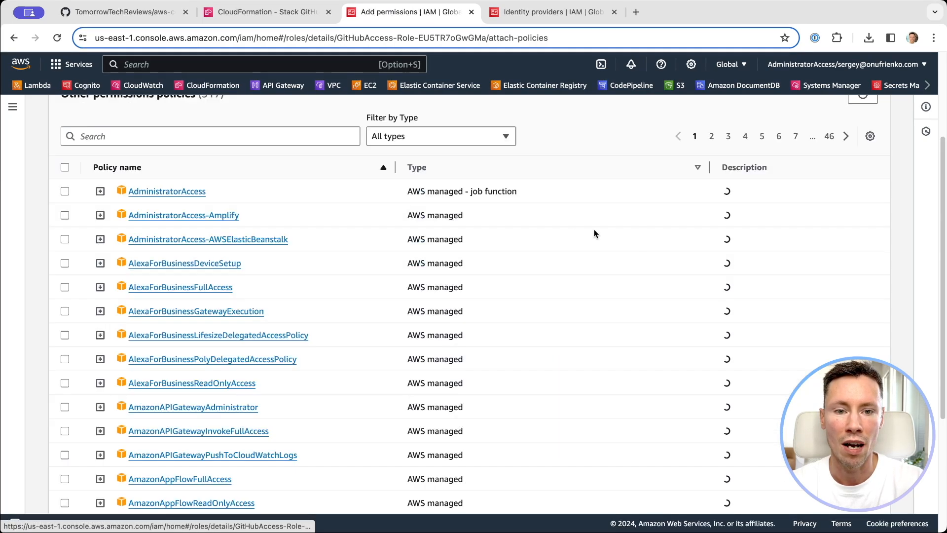
pyautogui.click(65, 190)
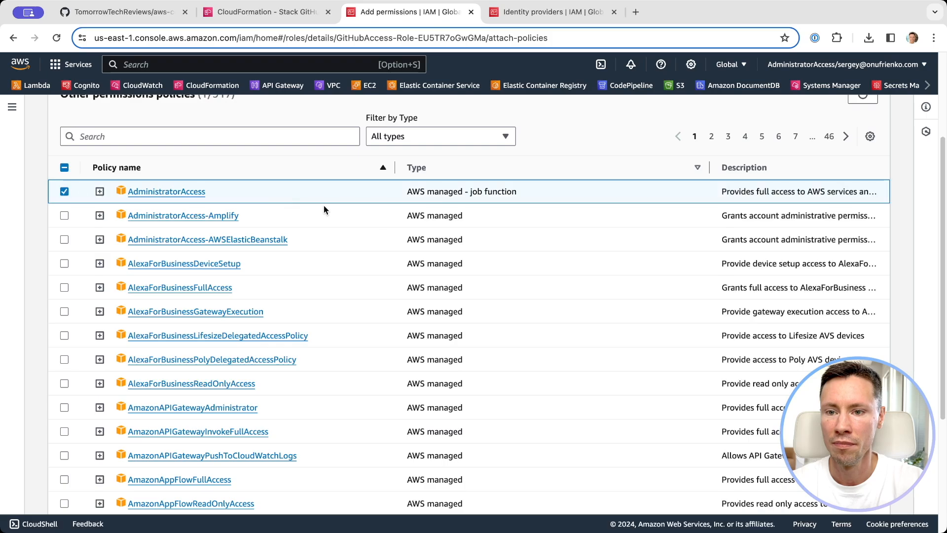
pyautogui.scroll(-3)
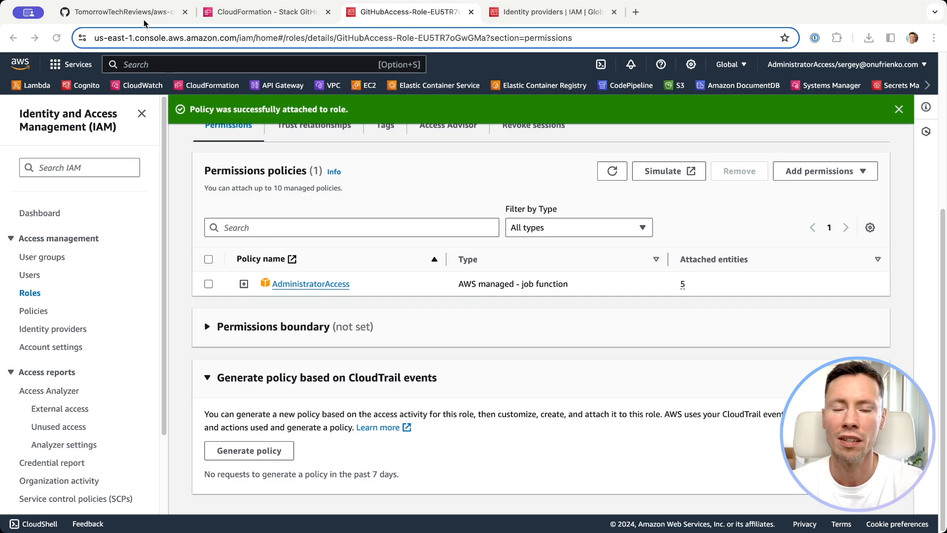
# Step: Show the aws-cdk-ts repository's Environments settings listing production and develop
pyautogui.click(120, 12)
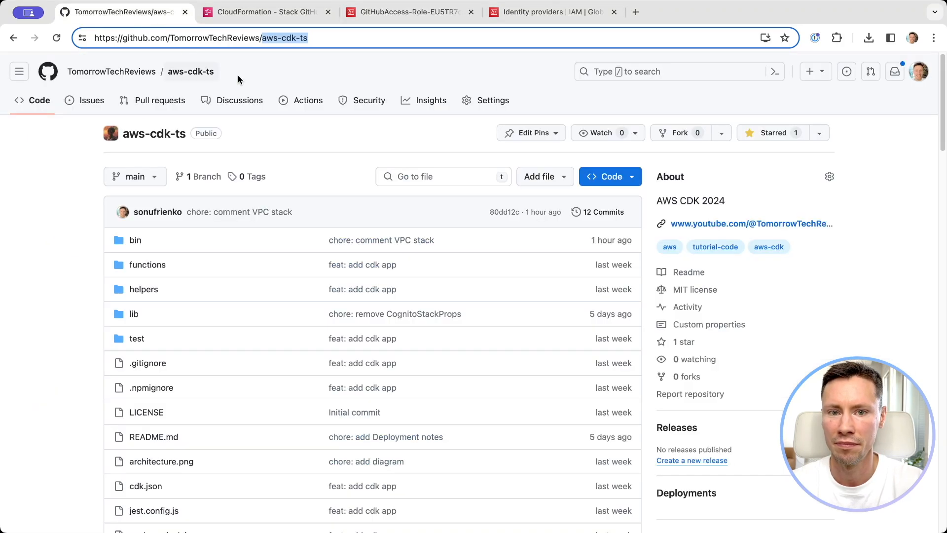
pyautogui.click(494, 100)
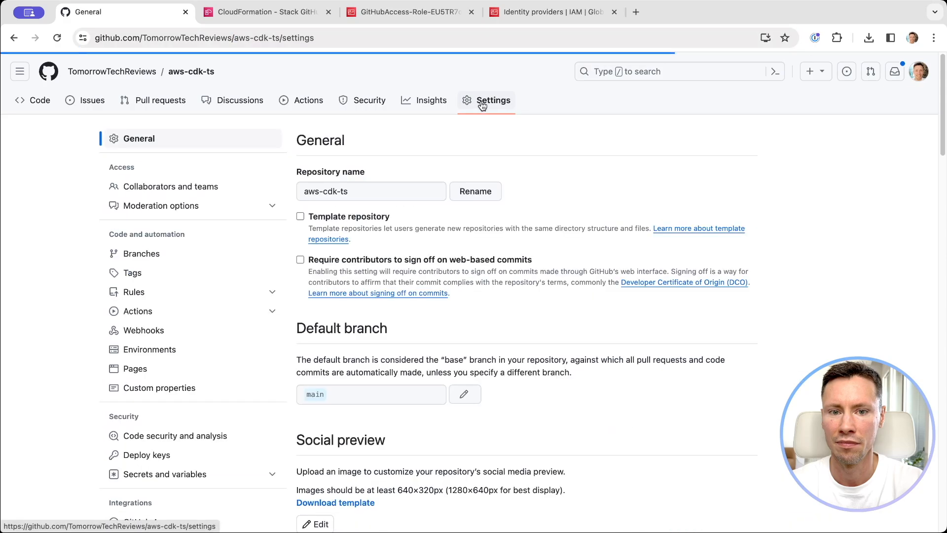
pyautogui.click(151, 349)
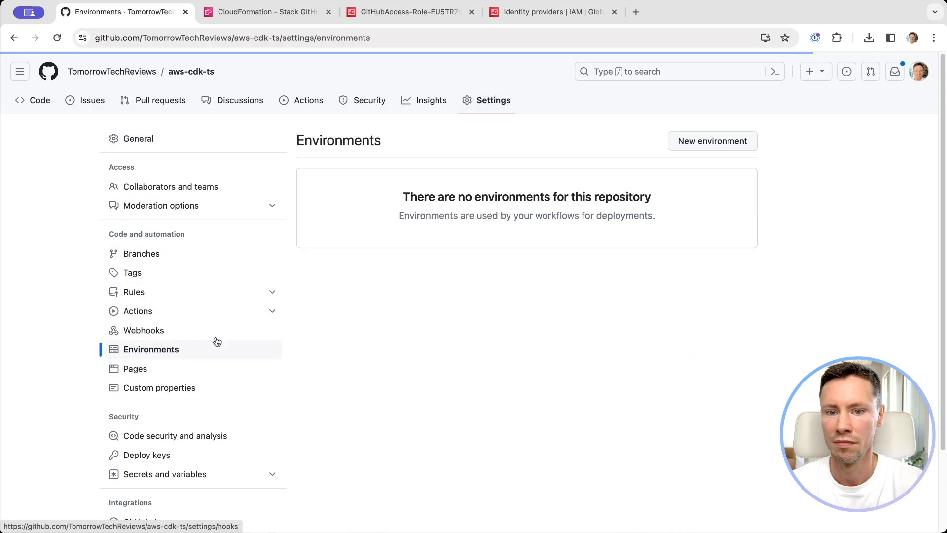
pyautogui.click(711, 141)
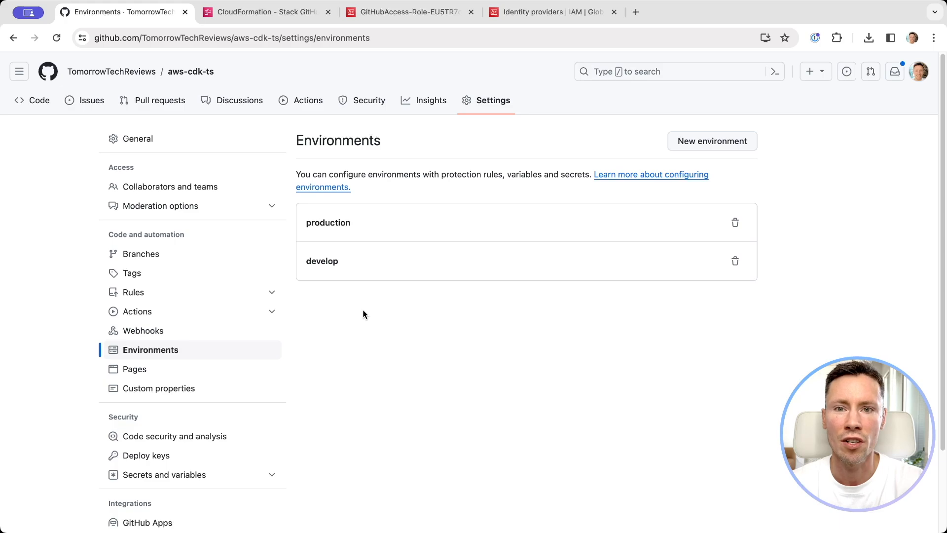
pyautogui.moveTo(328, 288)
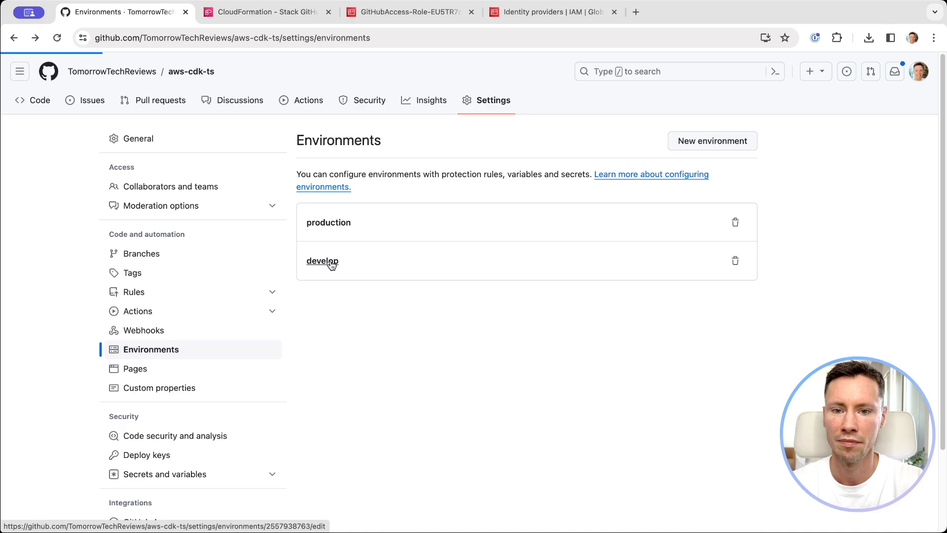
# Step: Add the AWS_GITHUB_ROLE variable to the develop environment, set to the GitHubAccess role ARN
pyautogui.click(321, 261)
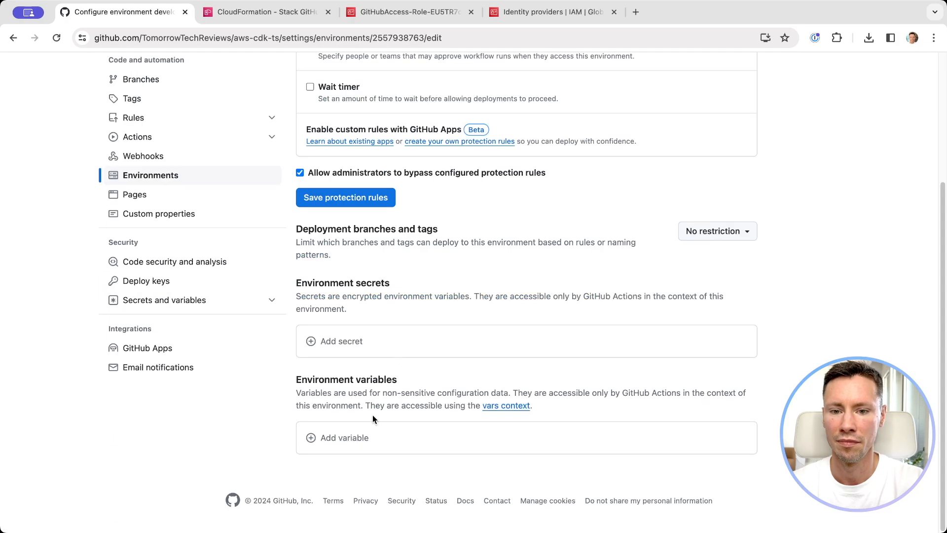
pyautogui.click(343, 437)
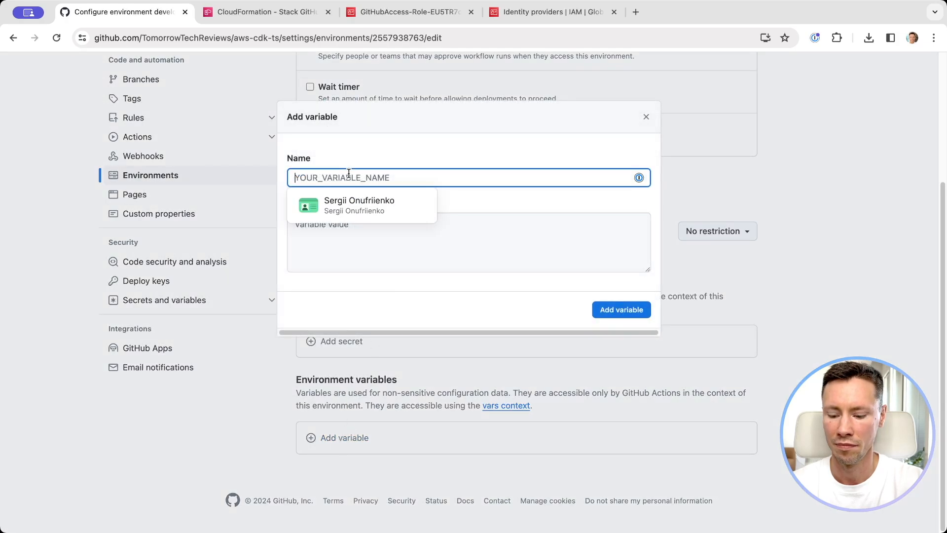
pyautogui.write('AWS_GITHUB_ROLE')
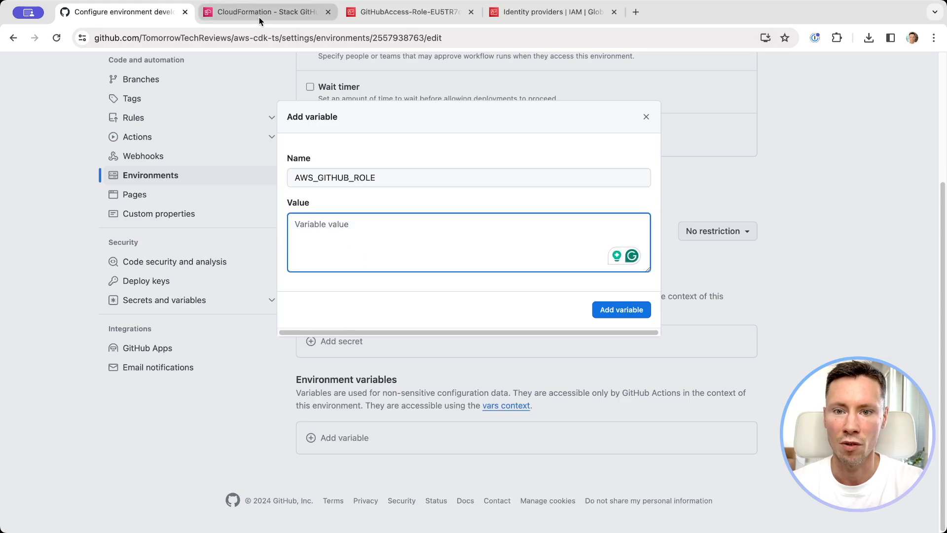
pyautogui.click(265, 12)
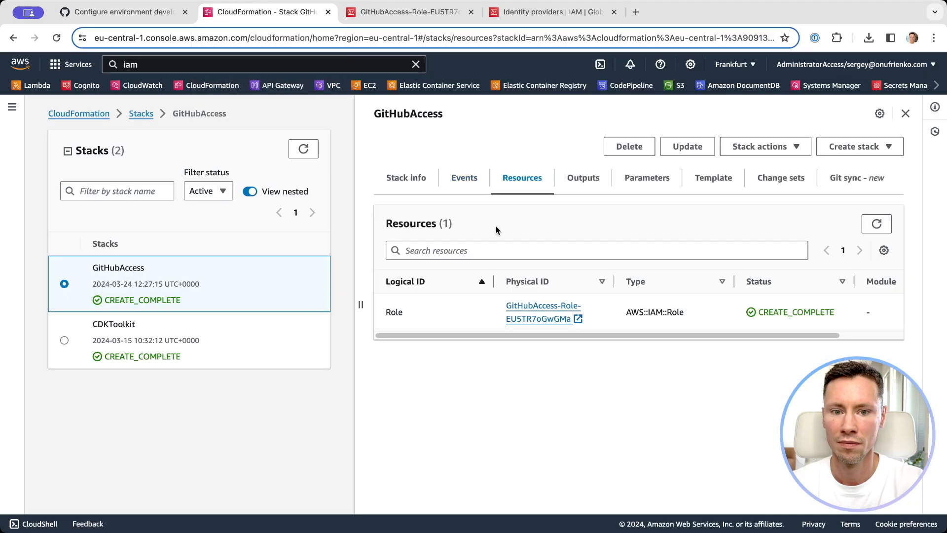
pyautogui.click(542, 312)
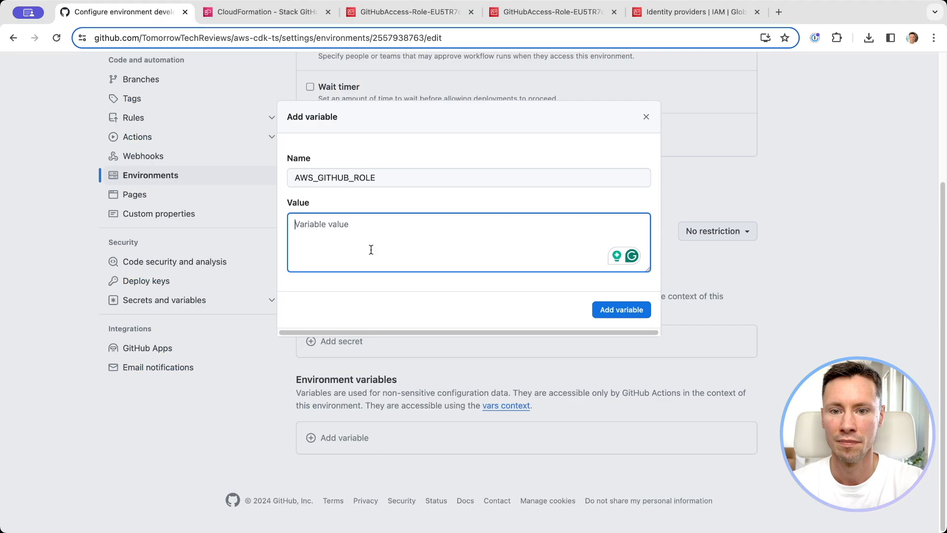
pyautogui.click(620, 309)
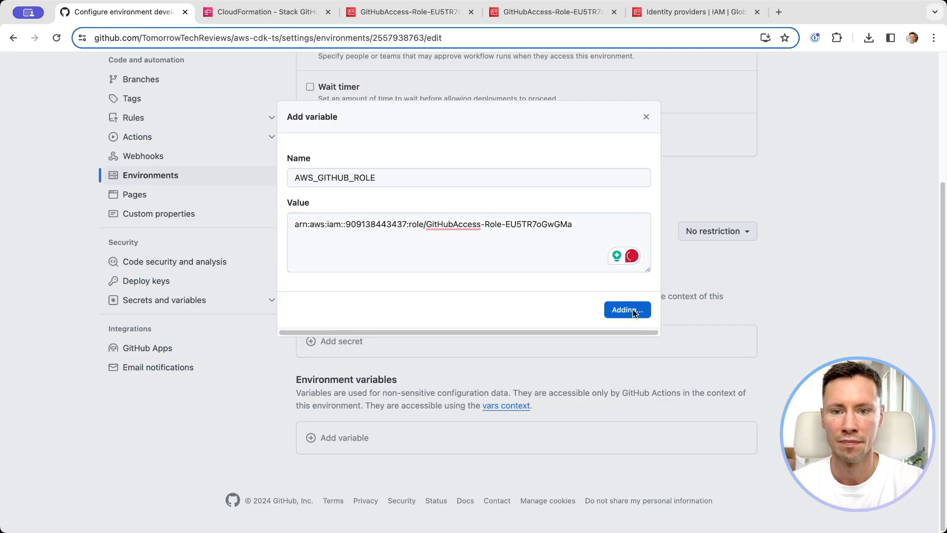
# Step: Add the AWS_REGION variable set to eu-central-1
pyautogui.click(627, 309)
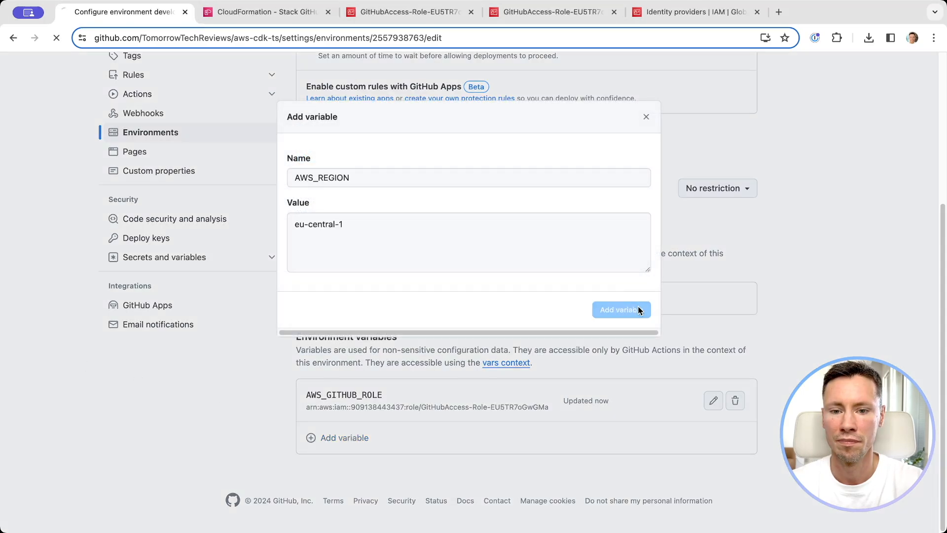
pyautogui.click(620, 309)
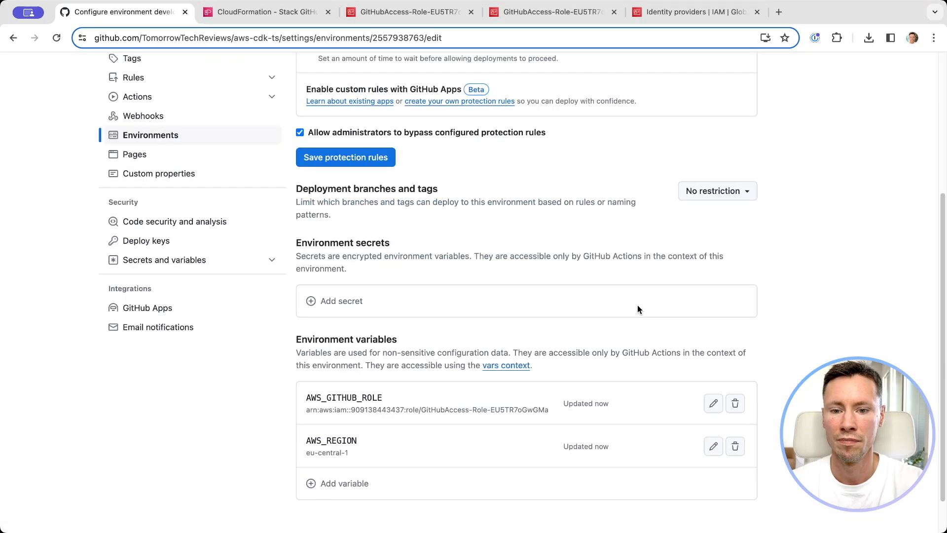
pyautogui.moveTo(822, 144)
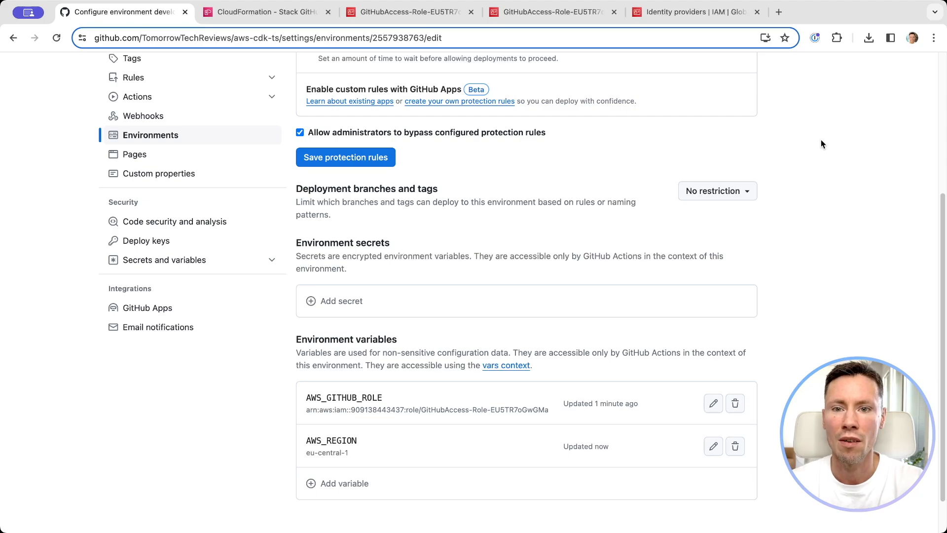
pyautogui.moveTo(811, 142)
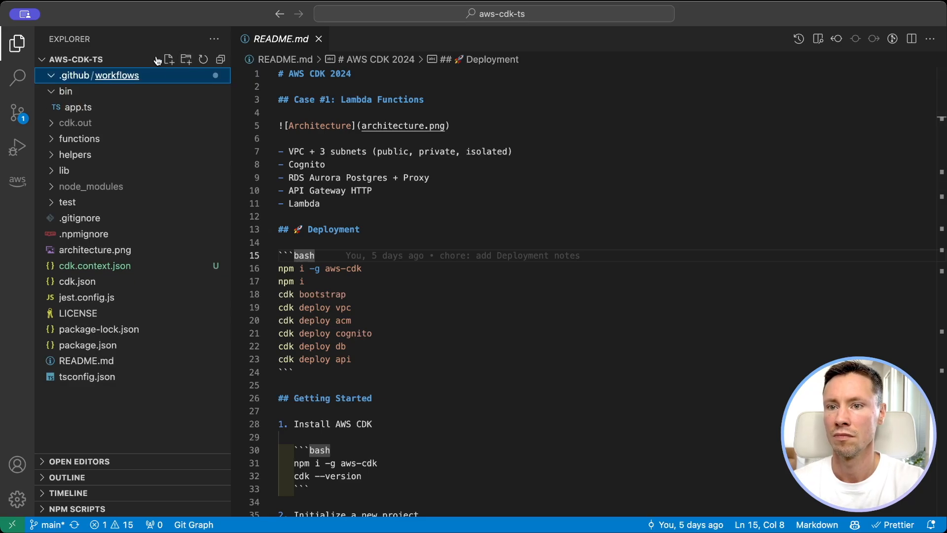
# Step: Create develop-deploy.yml in .github/workflows with the Deploy Develop Env YAML: credentials, account check and cdk deploy
pyautogui.click(169, 60)
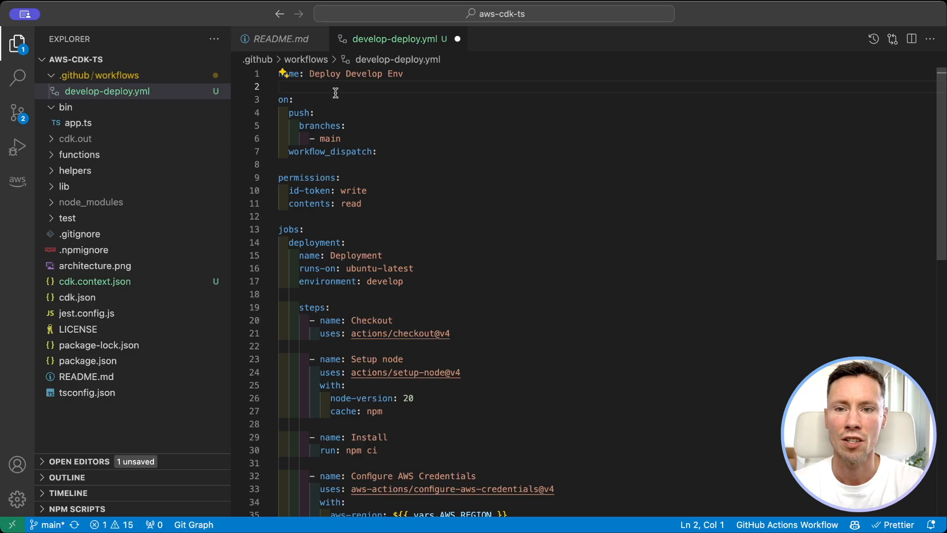
pyautogui.moveTo(294, 113)
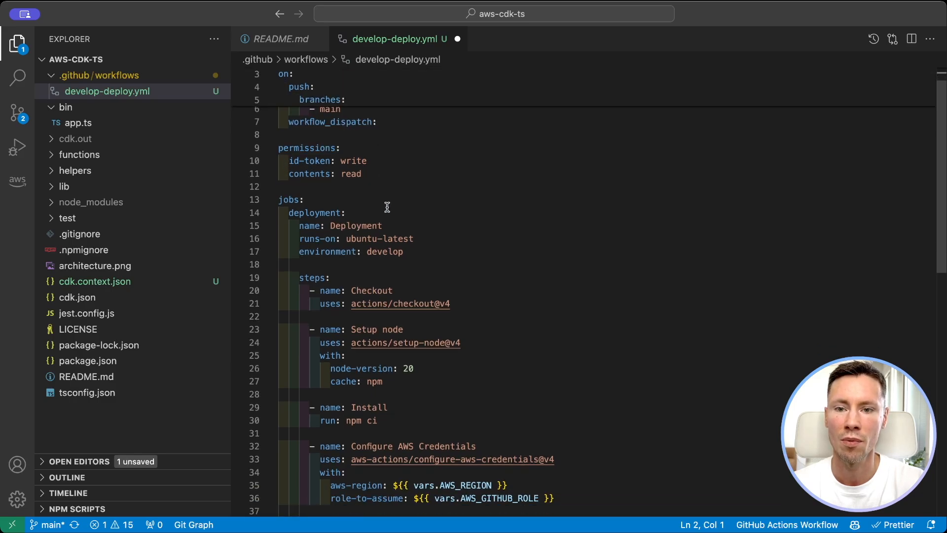
pyautogui.scroll(-3)
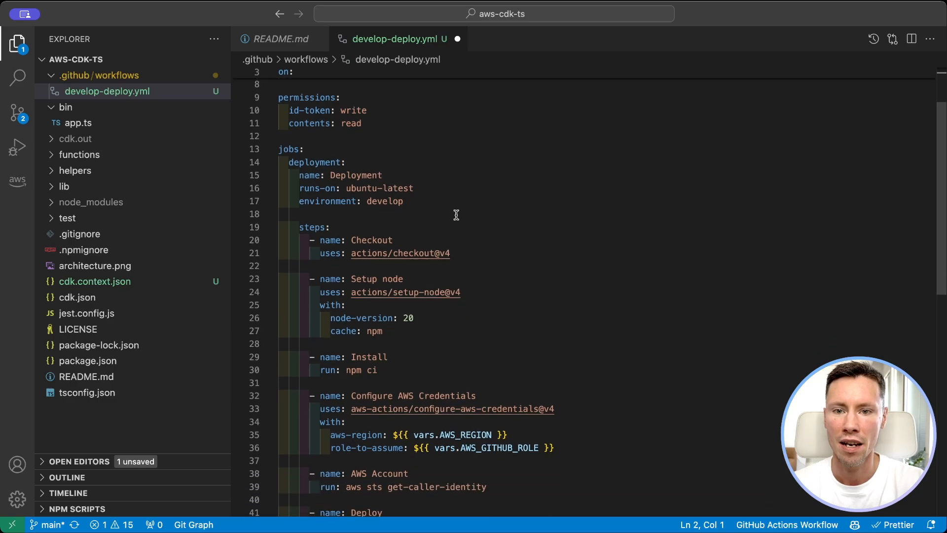
pyautogui.moveTo(415, 240)
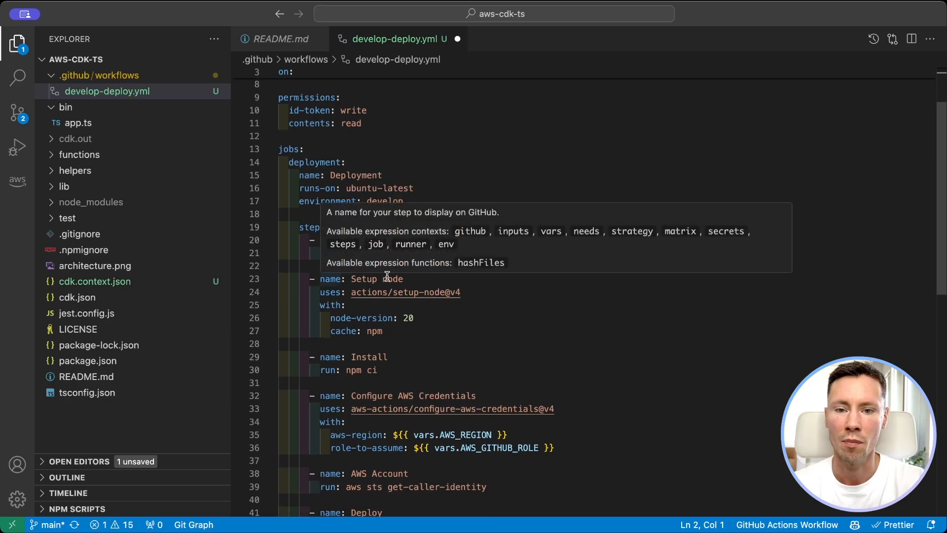
pyautogui.scroll(-3)
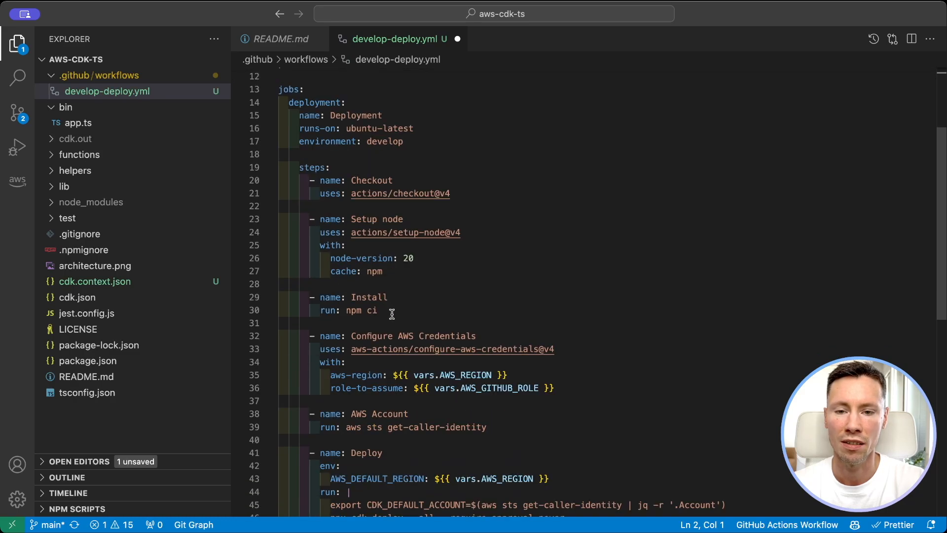
pyautogui.scroll(-3)
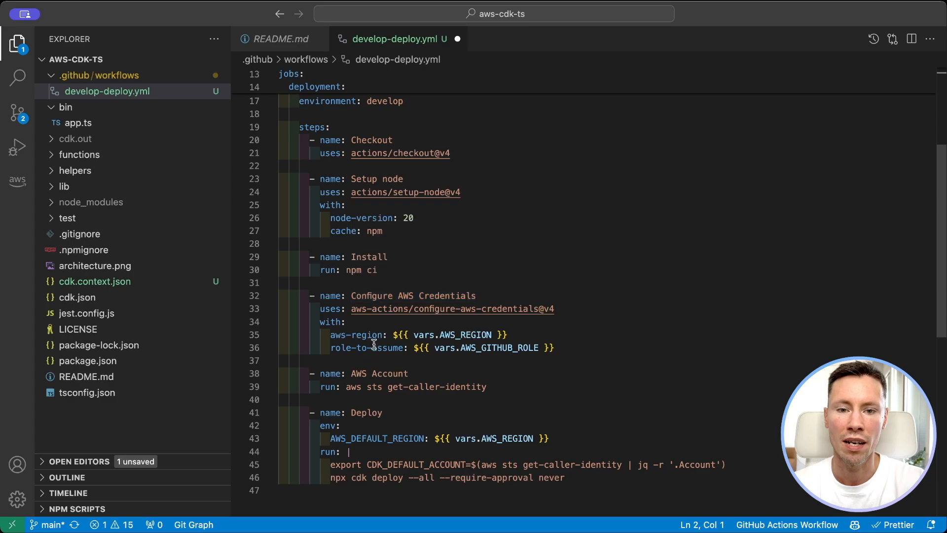
pyautogui.scroll(3)
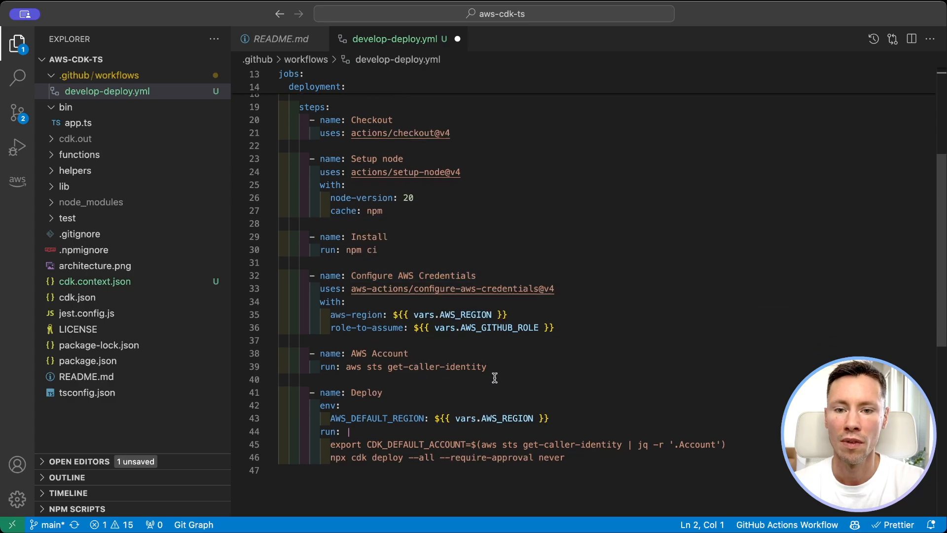
pyautogui.moveTo(431, 357)
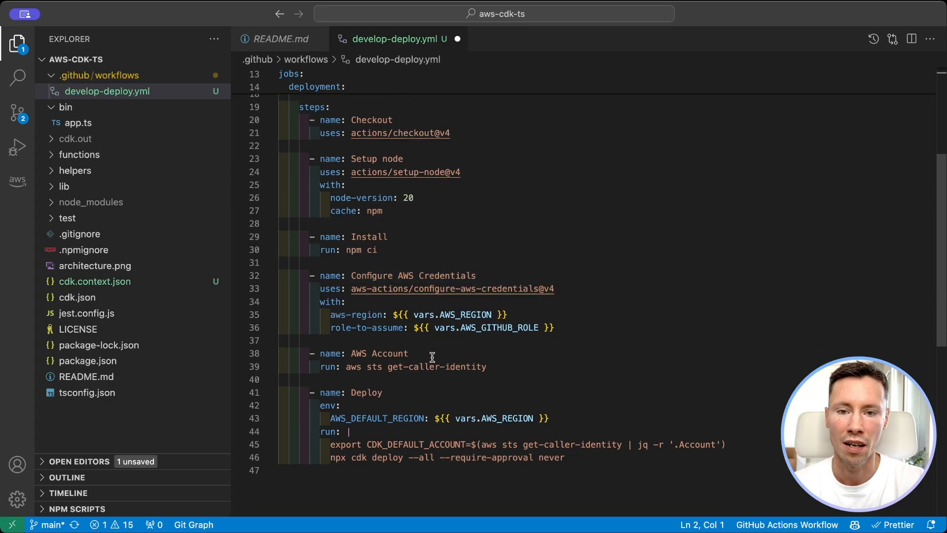
pyautogui.moveTo(495, 364)
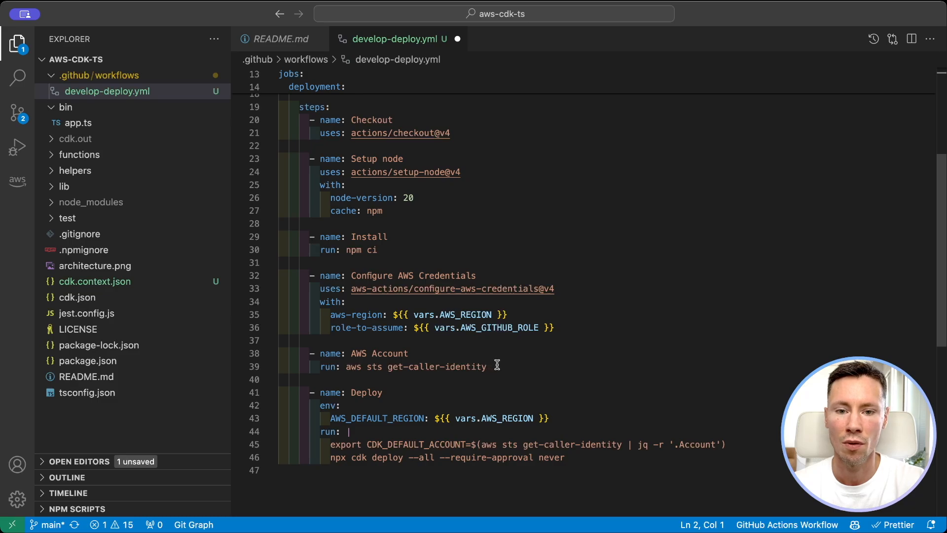
pyautogui.moveTo(316, 457)
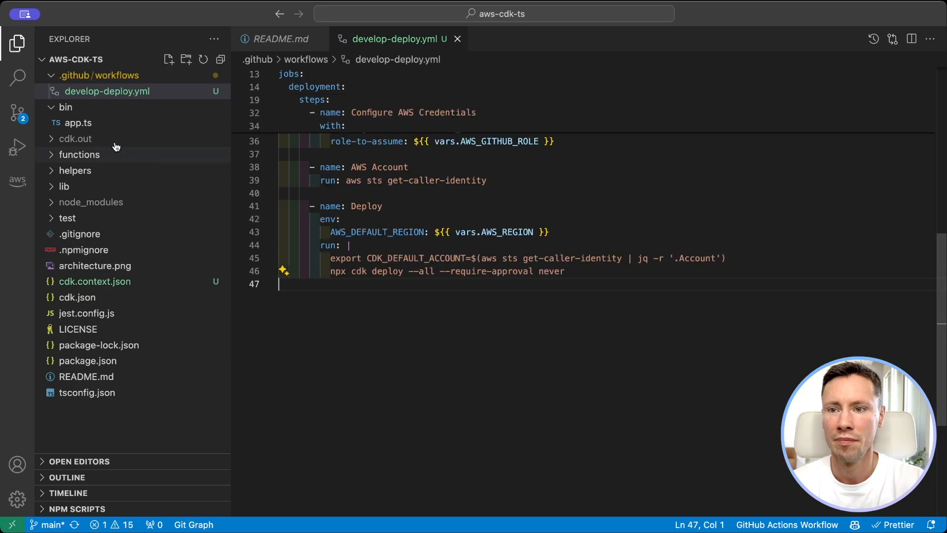
# Step: Stage develop-deploy.yml in Source Control for the 'feat: add GitHub Action' commit
pyautogui.click(16, 113)
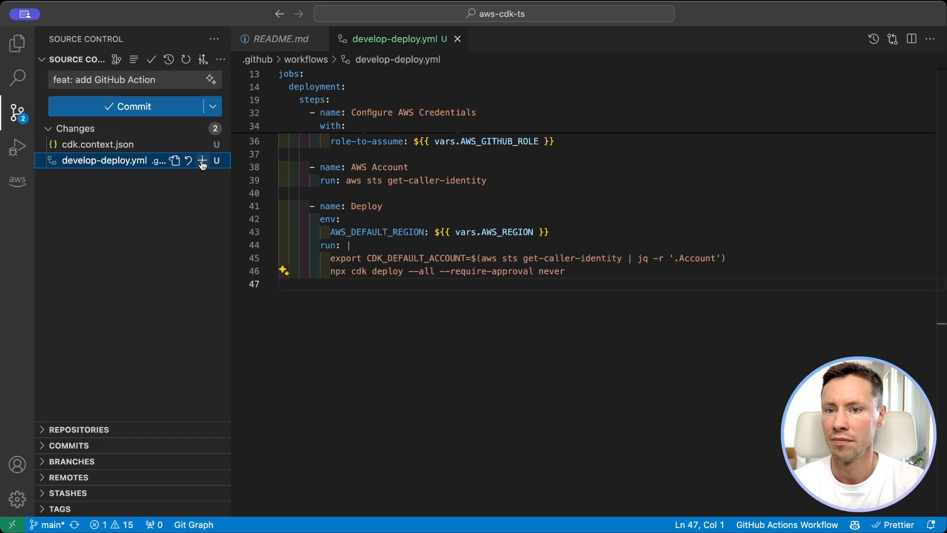
pyautogui.click(203, 159)
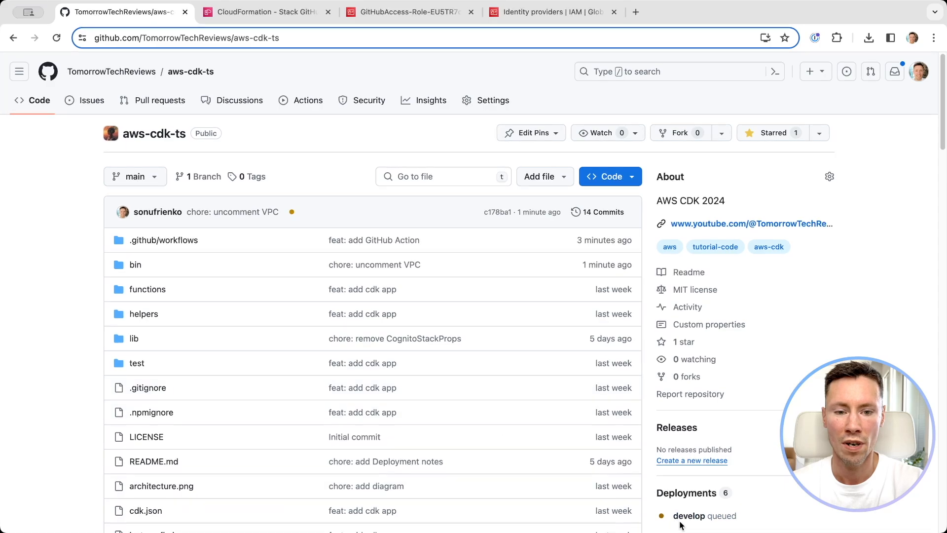
pyautogui.moveTo(690, 515)
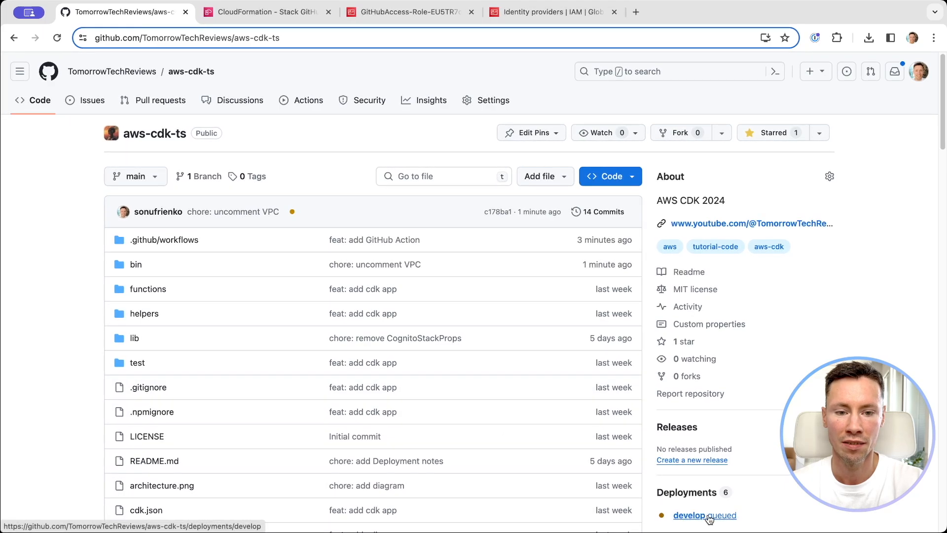
pyautogui.moveTo(695, 515)
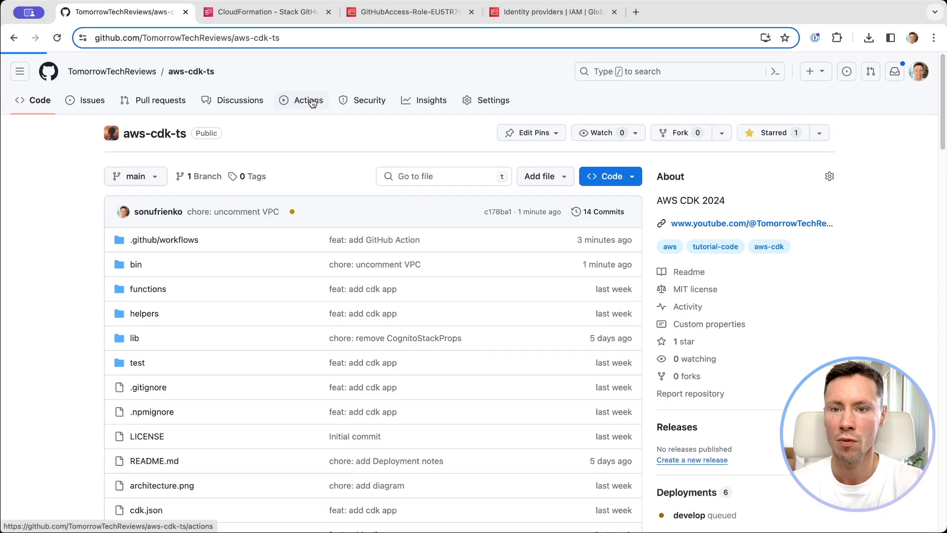
# Step: Review the 'chore: uncomment VPC' Deploy Develop Env run and its Deployment job step logs
pyautogui.click(308, 99)
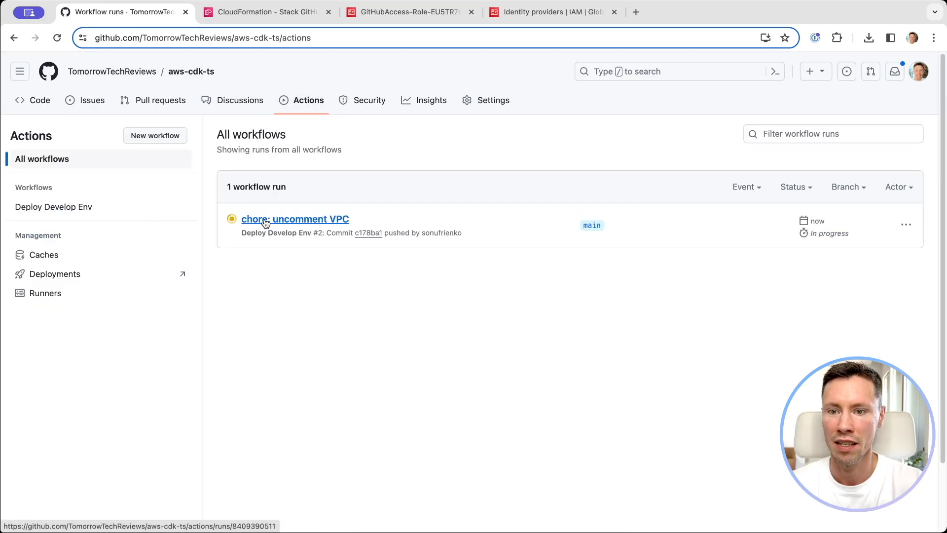
pyautogui.click(295, 219)
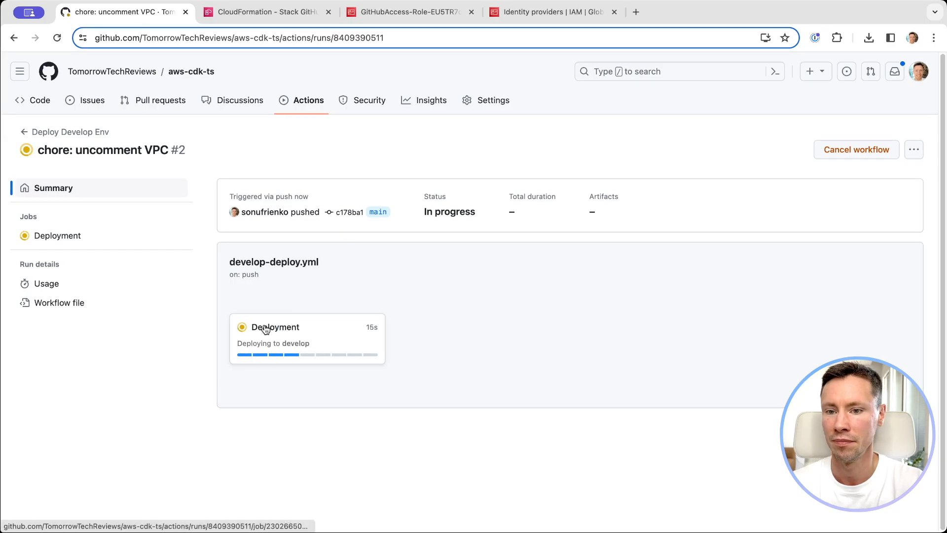
pyautogui.click(274, 326)
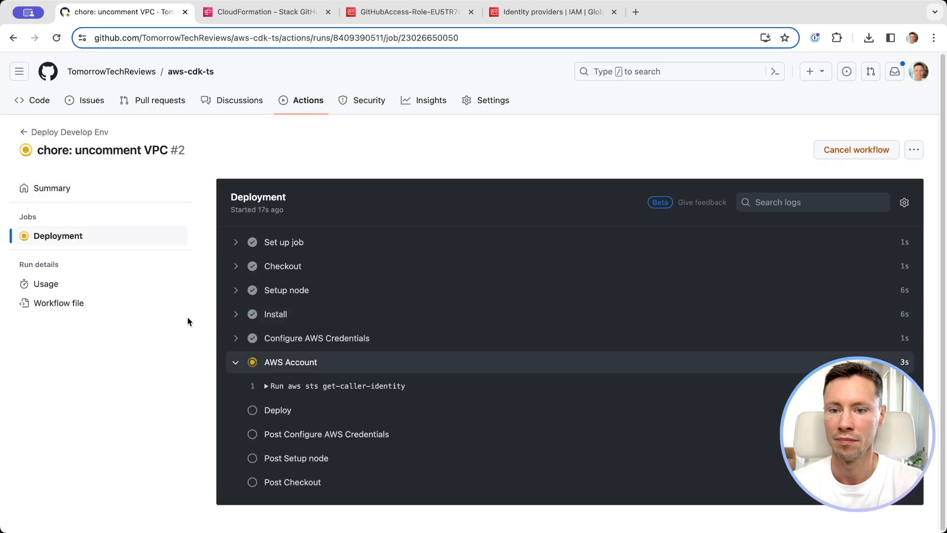
pyautogui.scroll(-3)
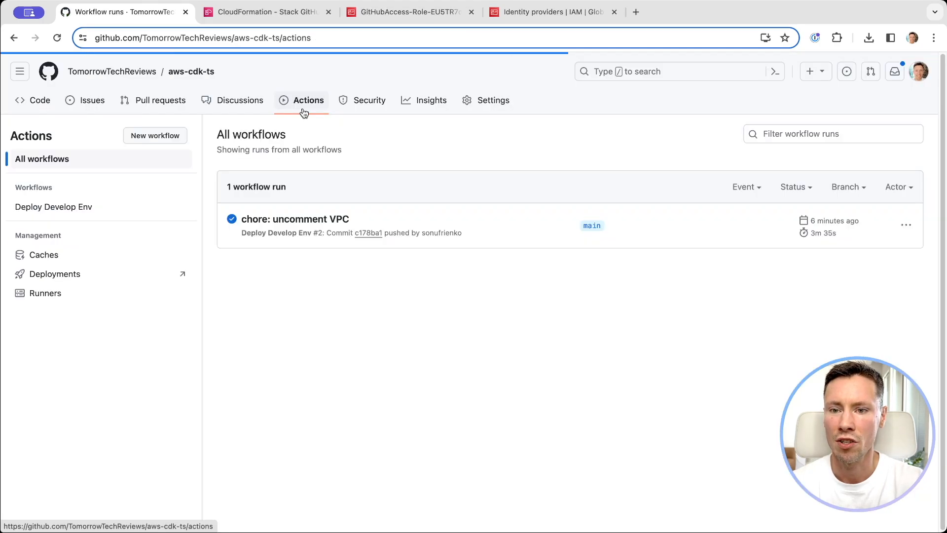
# Step: Show the Deploy Develop Env workflow and its Run workflow options on branch main
pyautogui.click(53, 206)
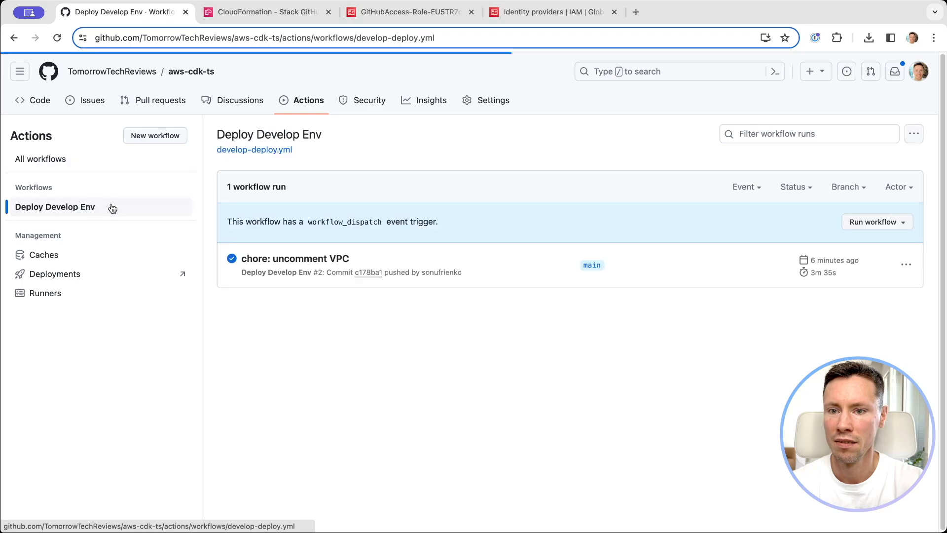
pyautogui.moveTo(833, 232)
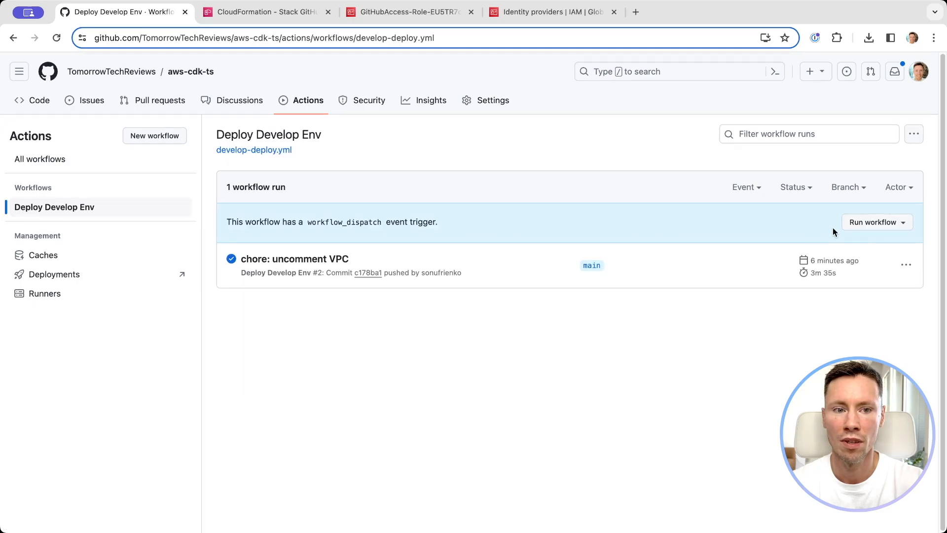
pyautogui.click(876, 222)
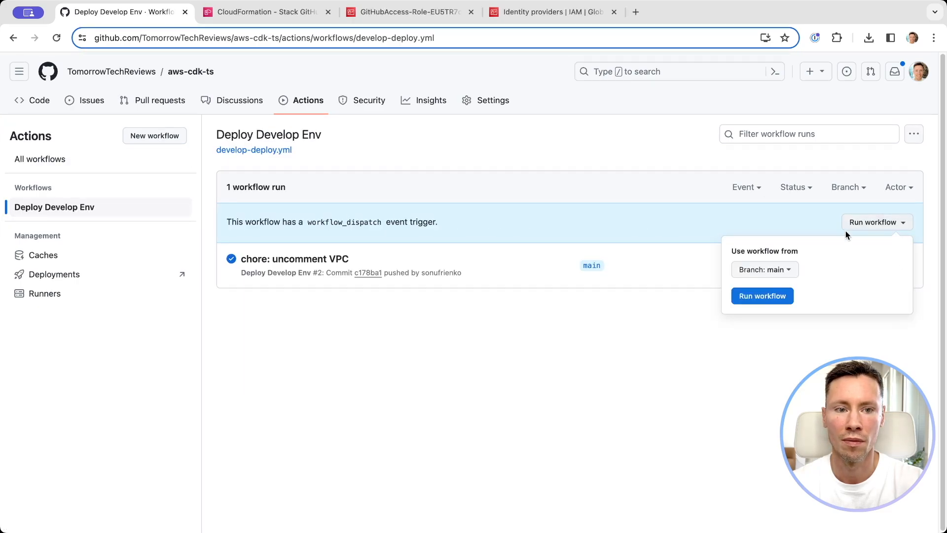